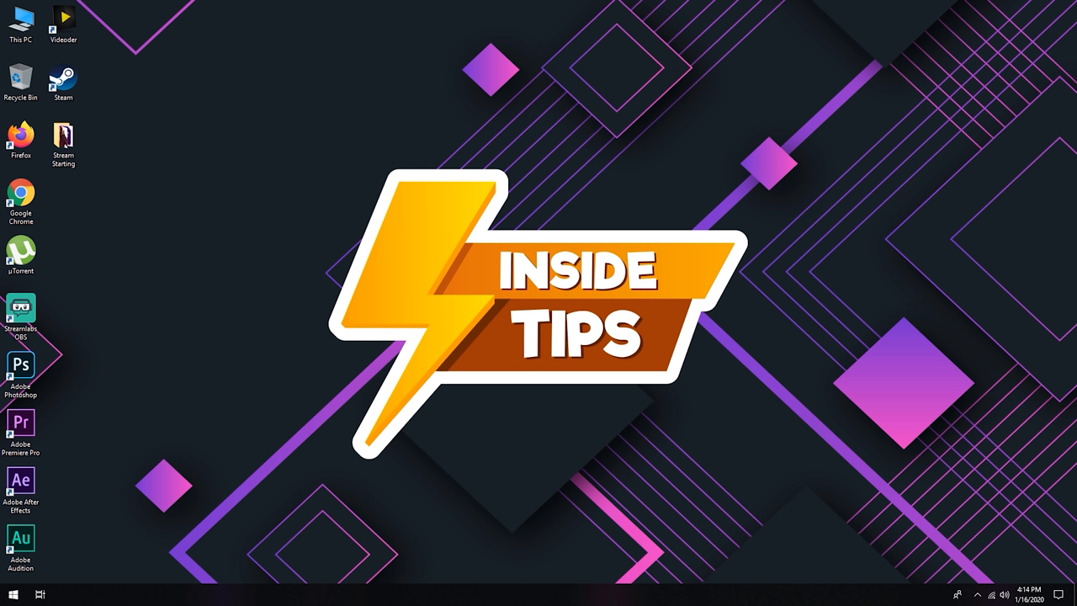
pyautogui.moveTo(300, 303)
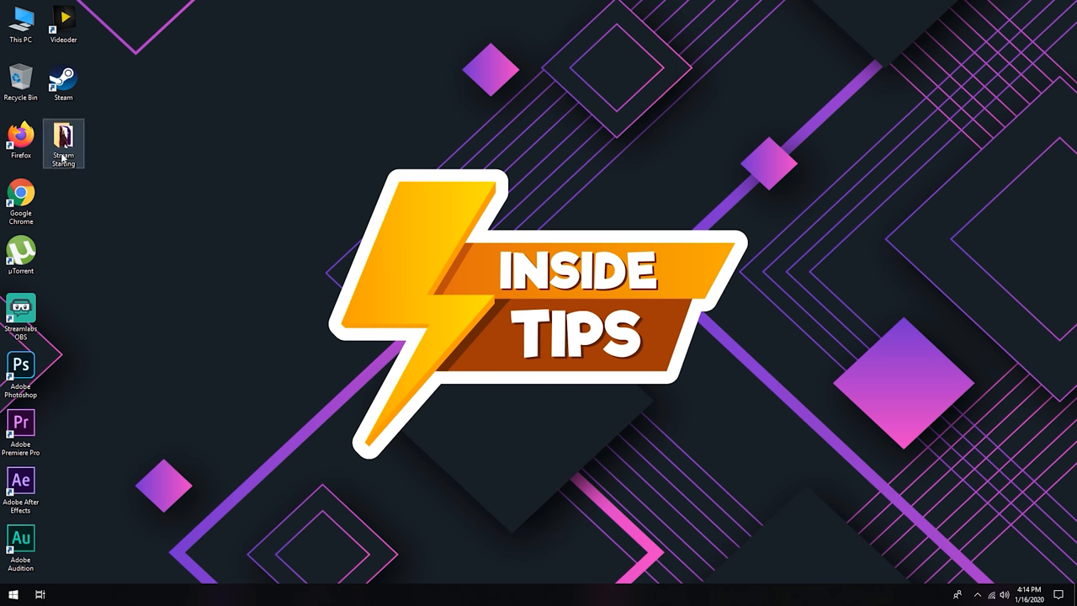
# Open the Stream Starting folder and launch its Stream Starting (InsideTips) project in After Effects.
pyautogui.doubleClick(64, 143)
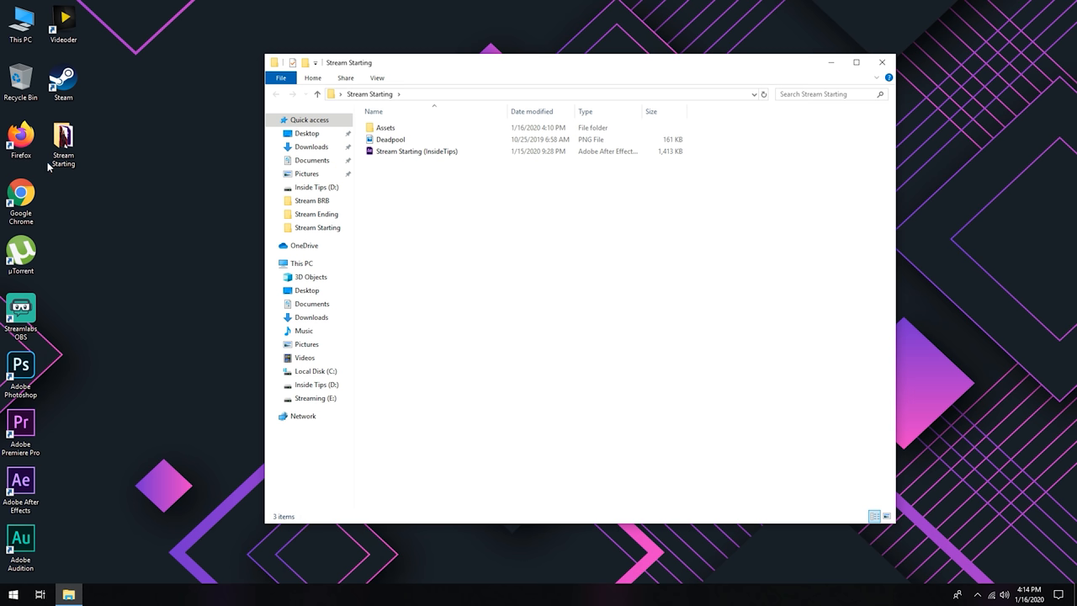
pyautogui.moveTo(482, 209)
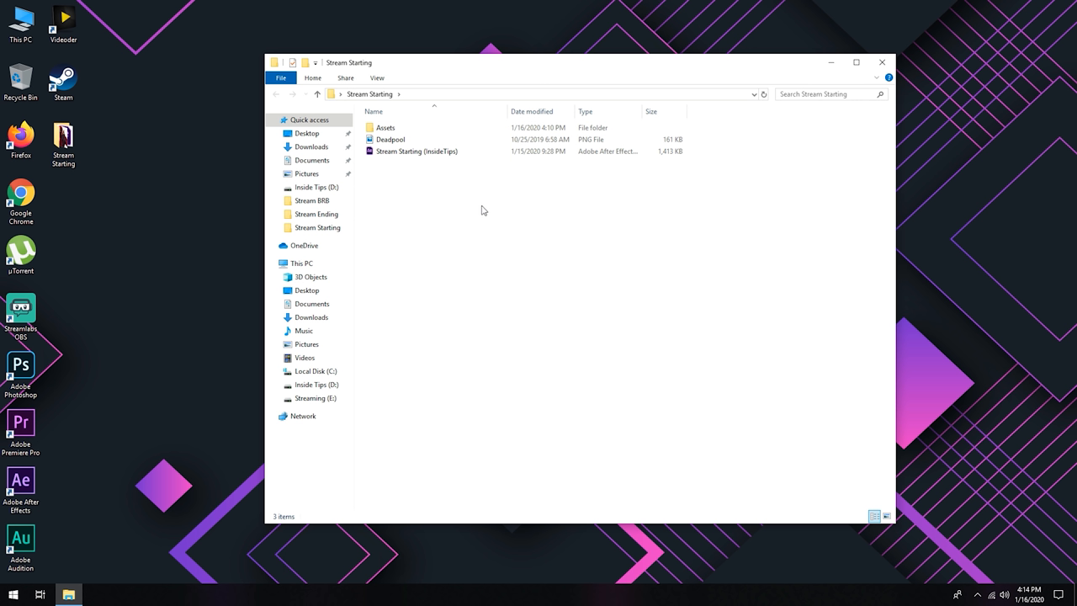
pyautogui.moveTo(430, 151)
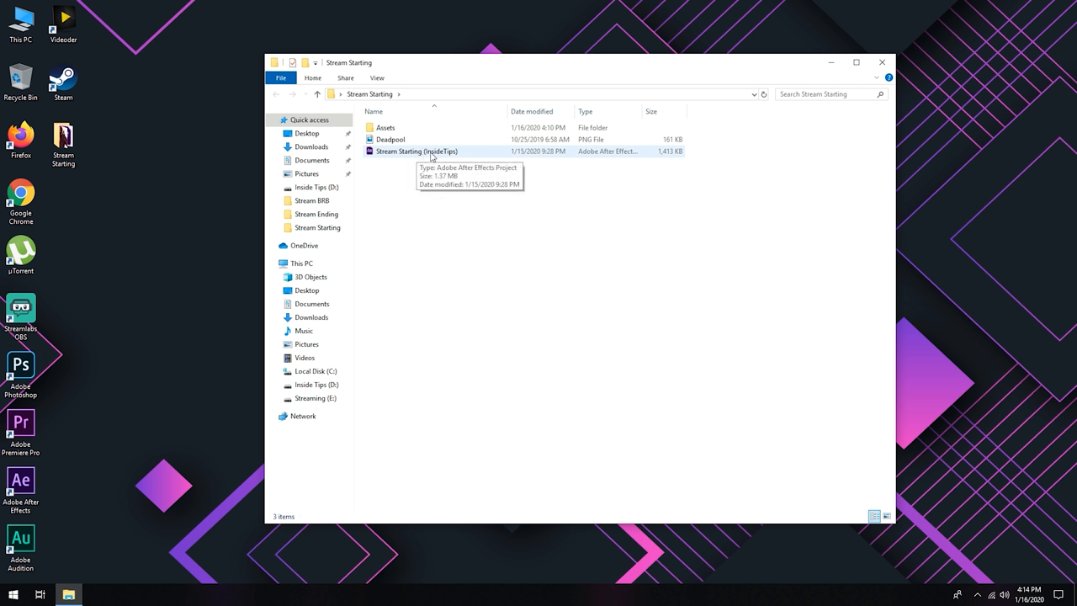
pyautogui.moveTo(441, 160)
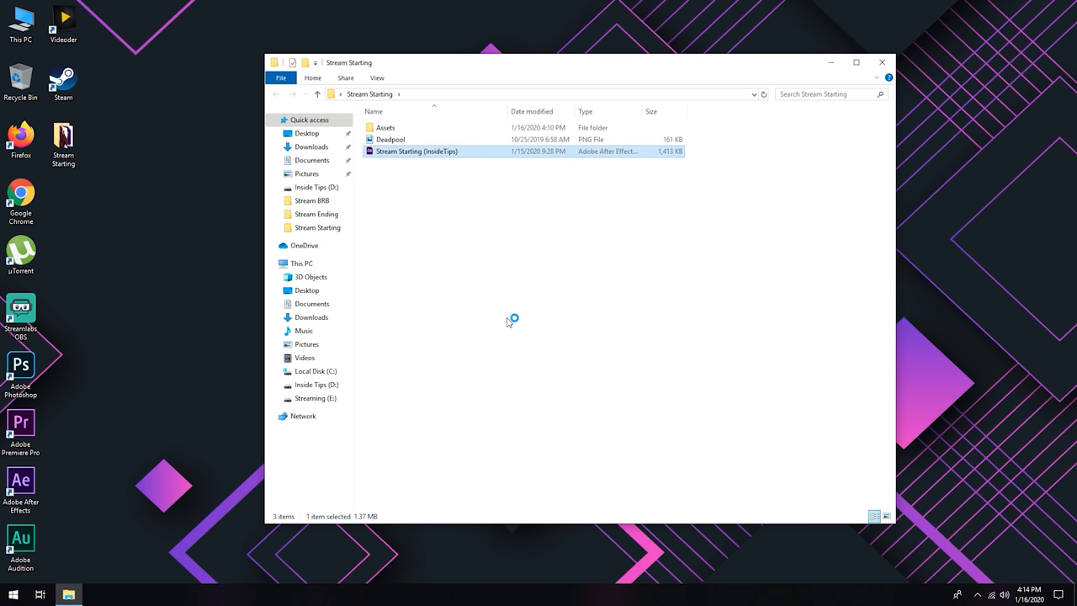
pyautogui.doubleClick(416, 151)
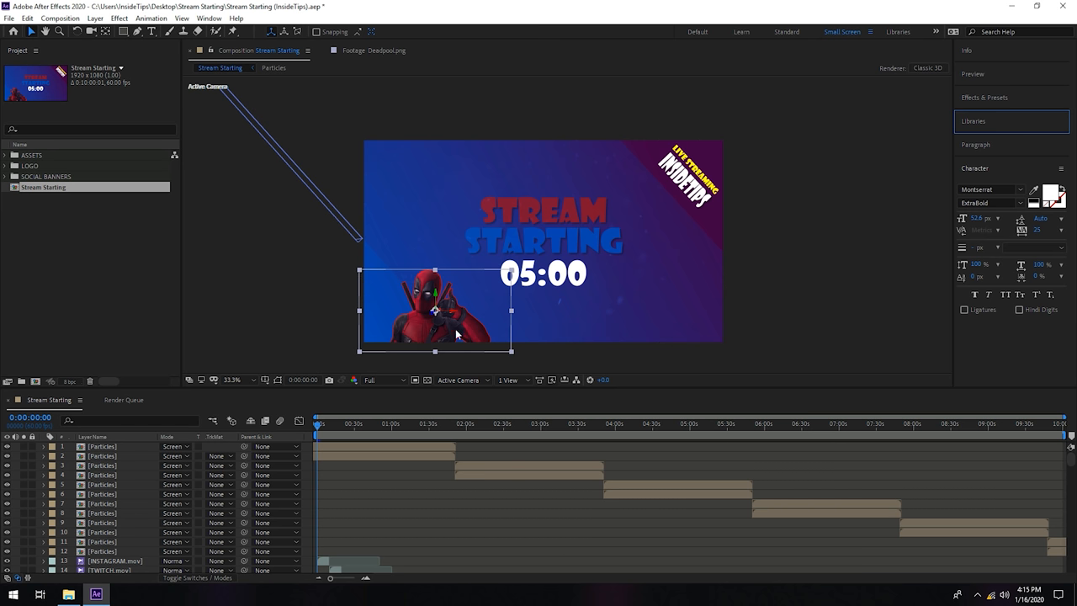
pyautogui.moveTo(457, 316)
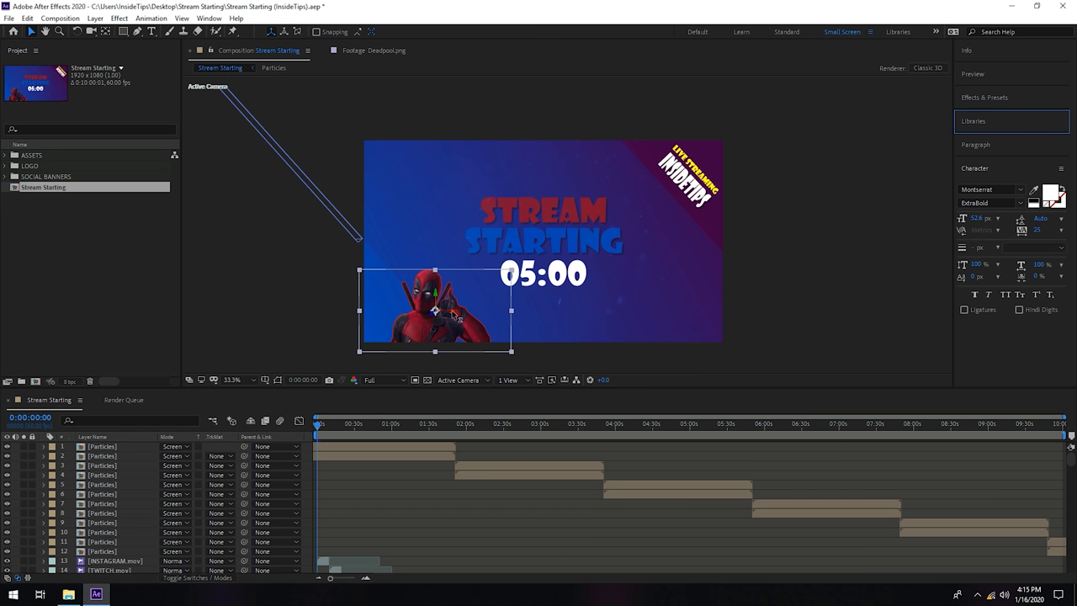
pyautogui.moveTo(67, 306)
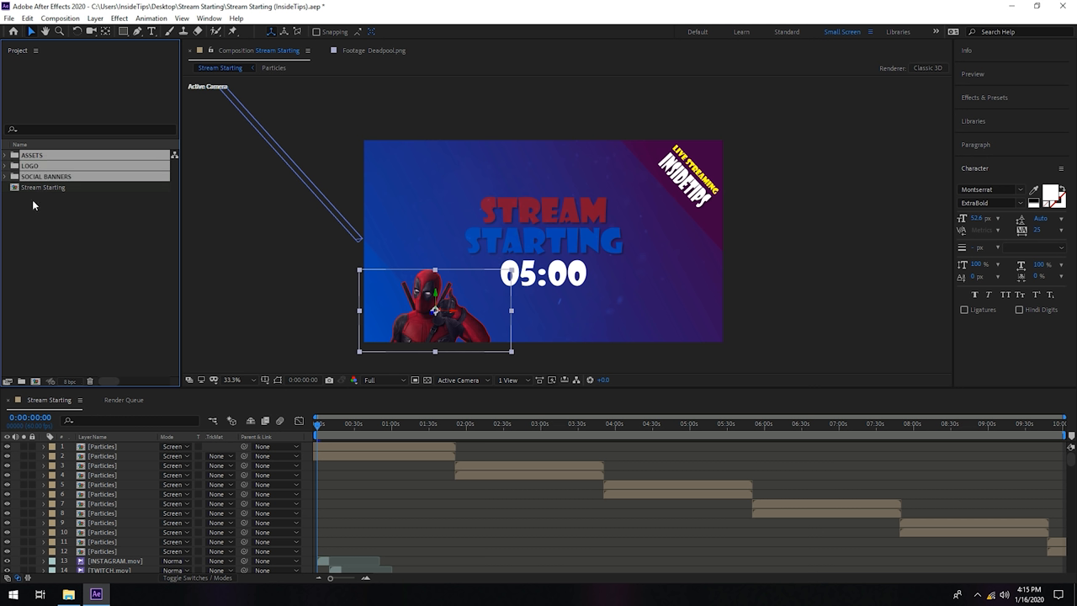
pyautogui.moveTo(37, 275)
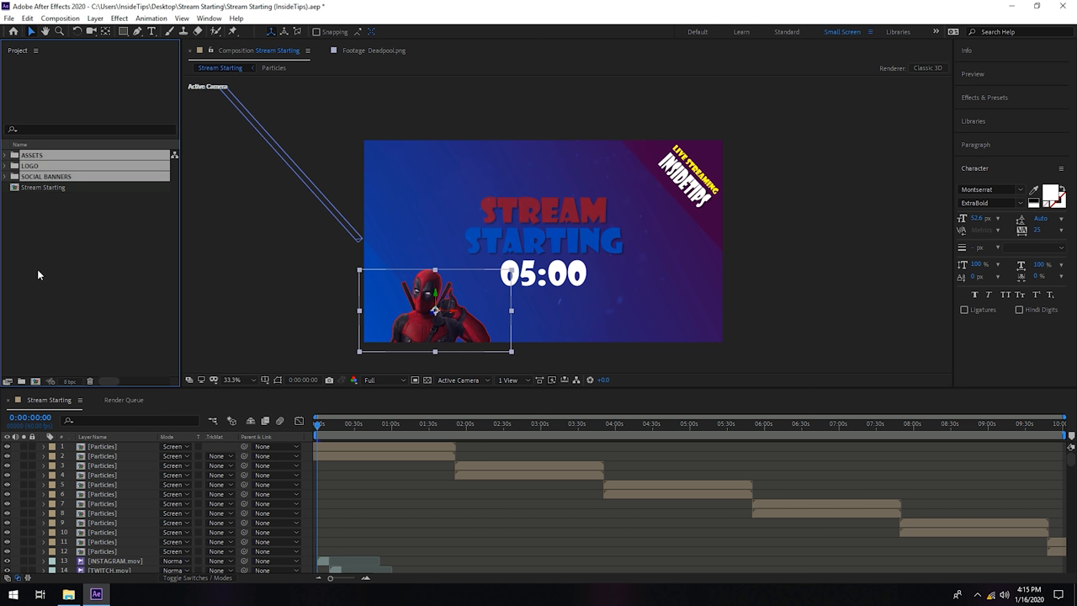
pyautogui.click(31, 154)
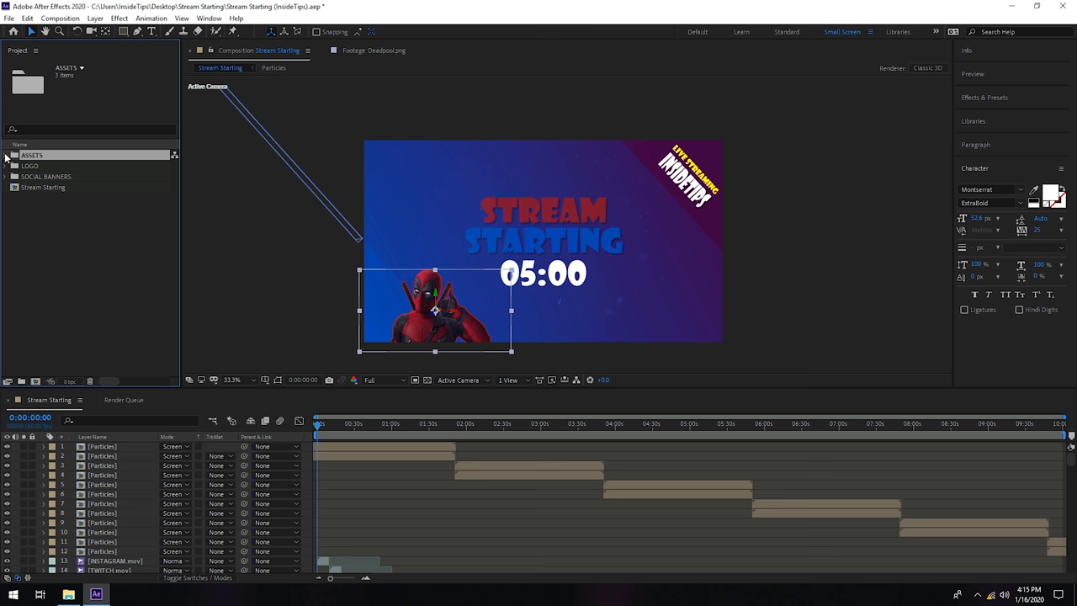
# Delete Deadpool.png from the project's LOGO folder, confirming its removal from the composition.
pyautogui.click(7, 155)
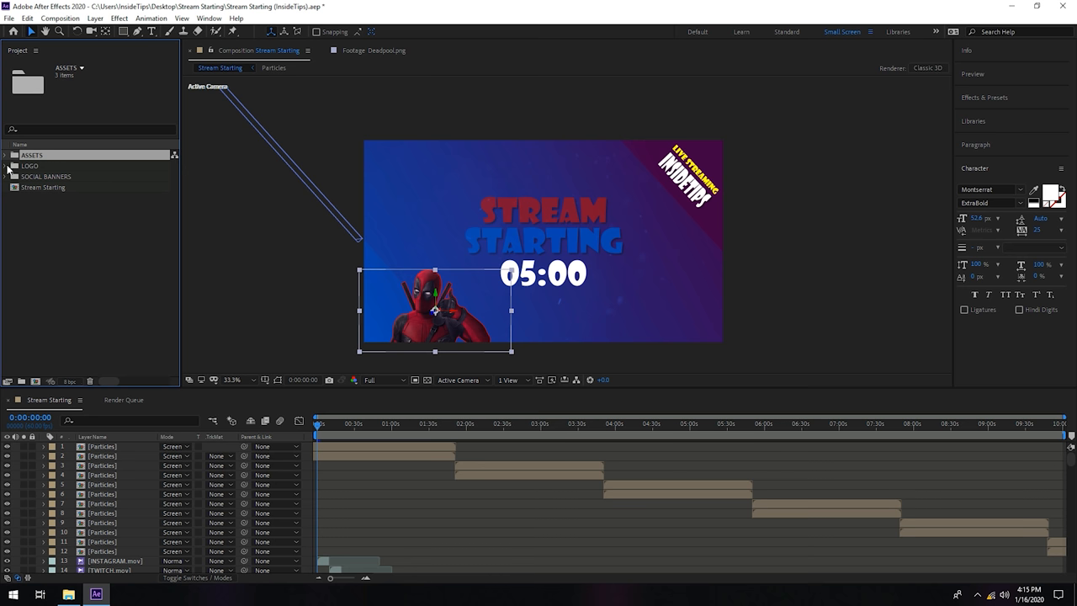
pyautogui.click(30, 165)
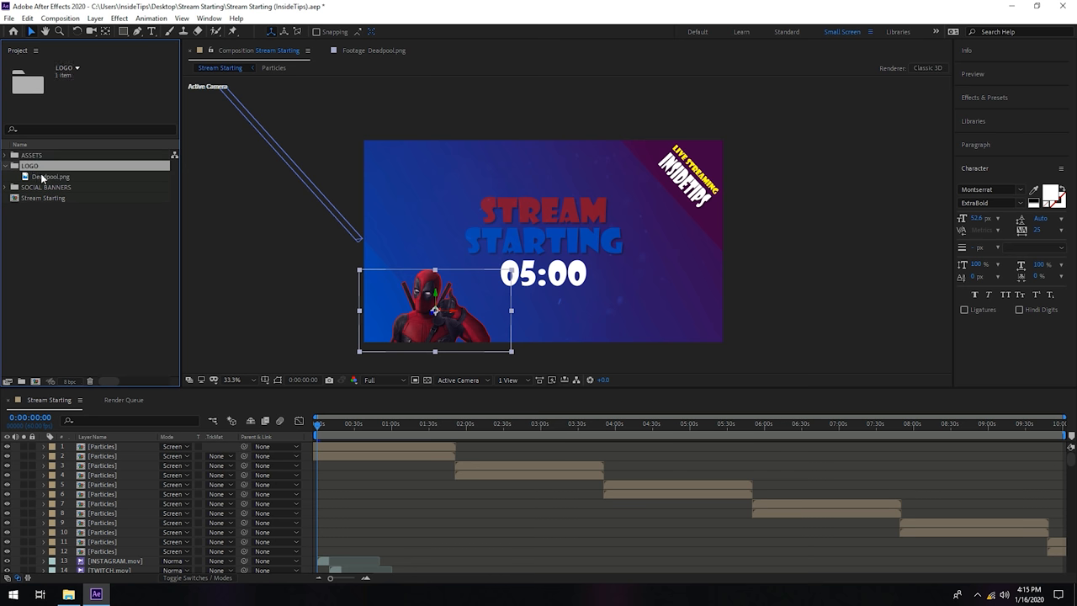
pyautogui.click(52, 177)
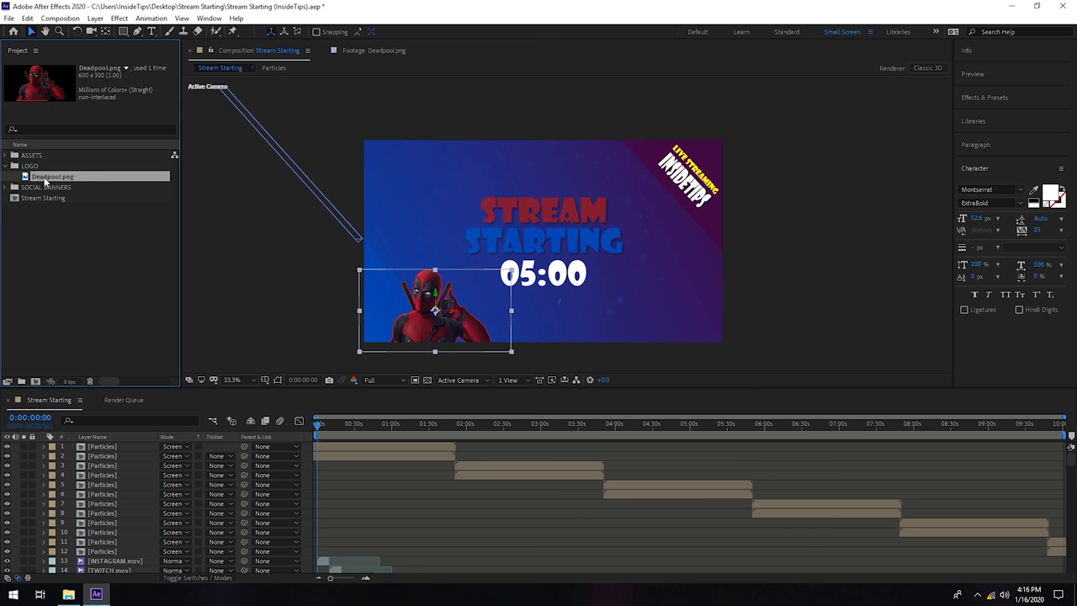
pyautogui.press('delete')
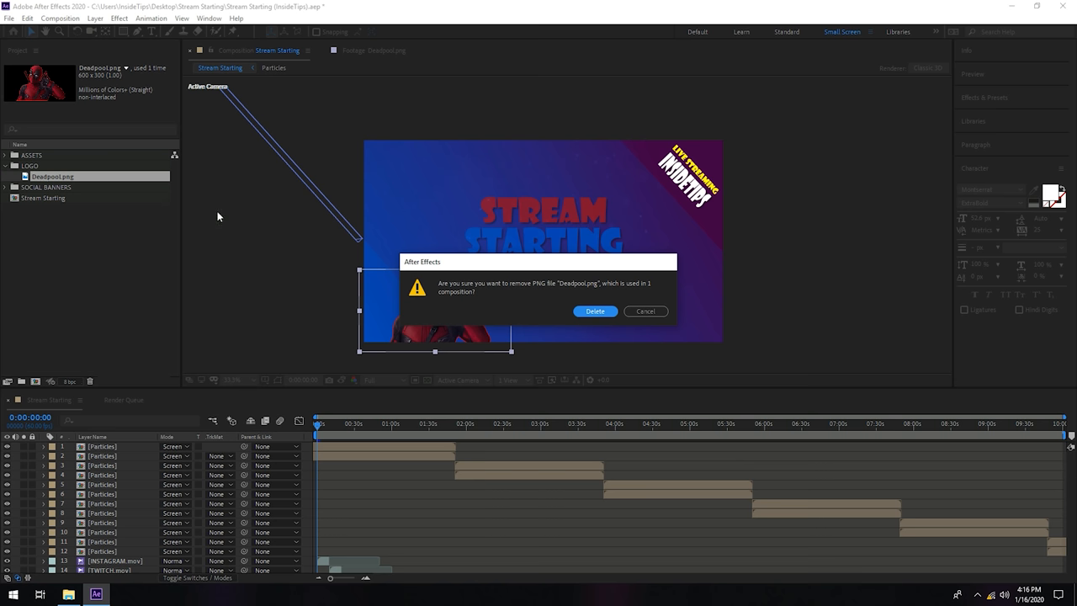
pyautogui.moveTo(596, 312)
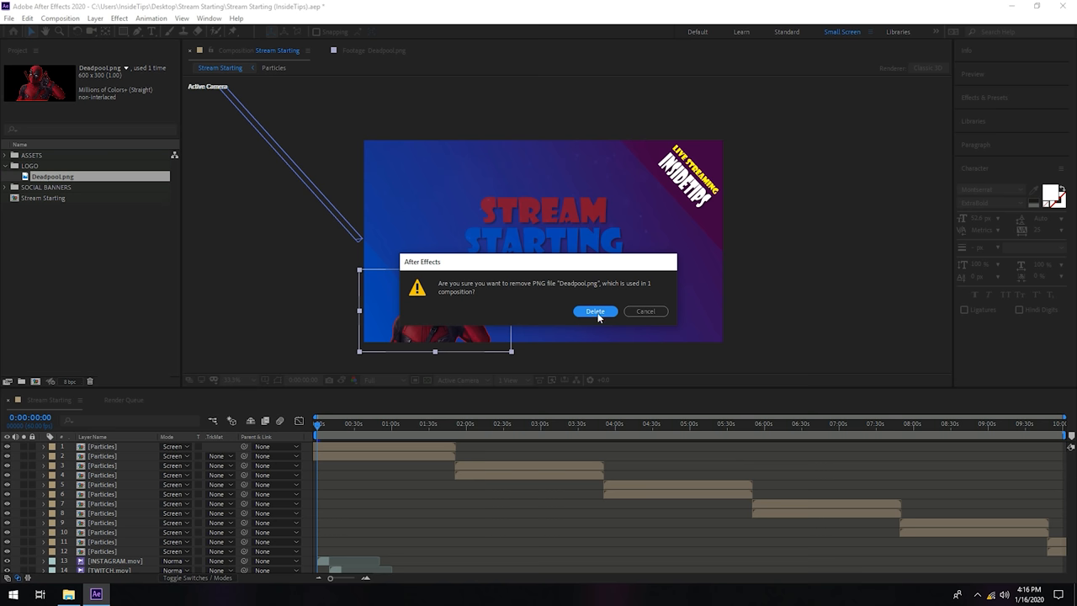
pyautogui.click(596, 310)
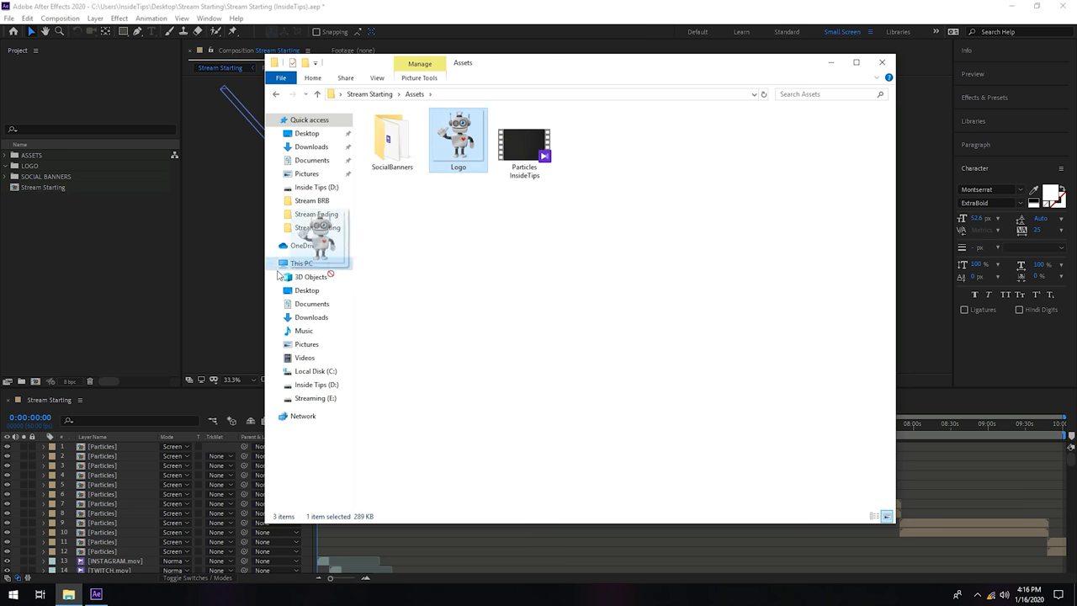
# Import the robot Logo.png from the Assets folder into the LOGO folder and composition.
pyautogui.click(882, 60)
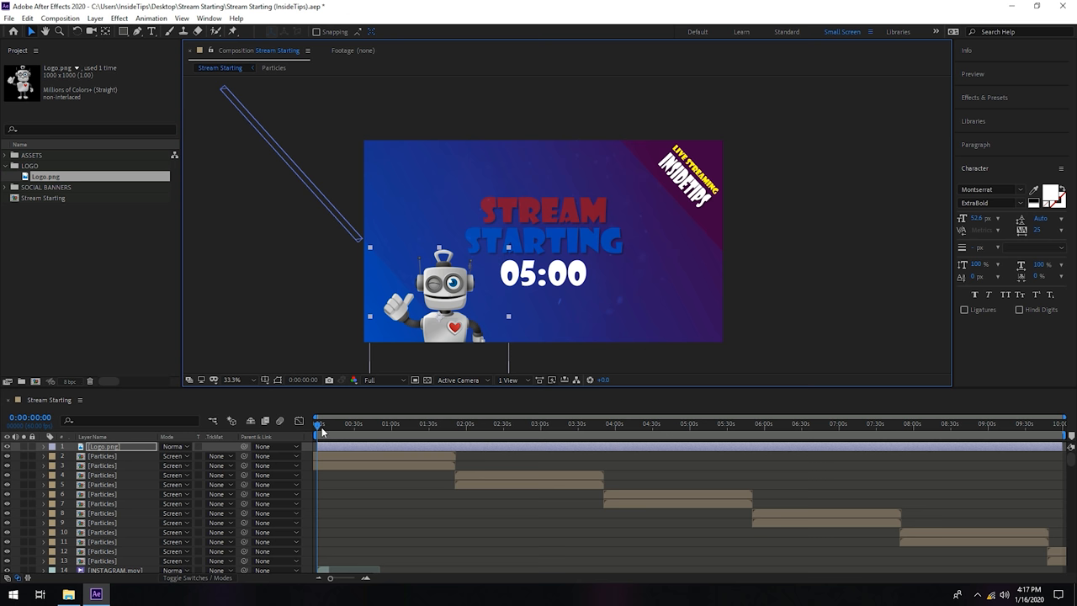
pyautogui.moveTo(319, 431); pyautogui.dragTo(328, 431)
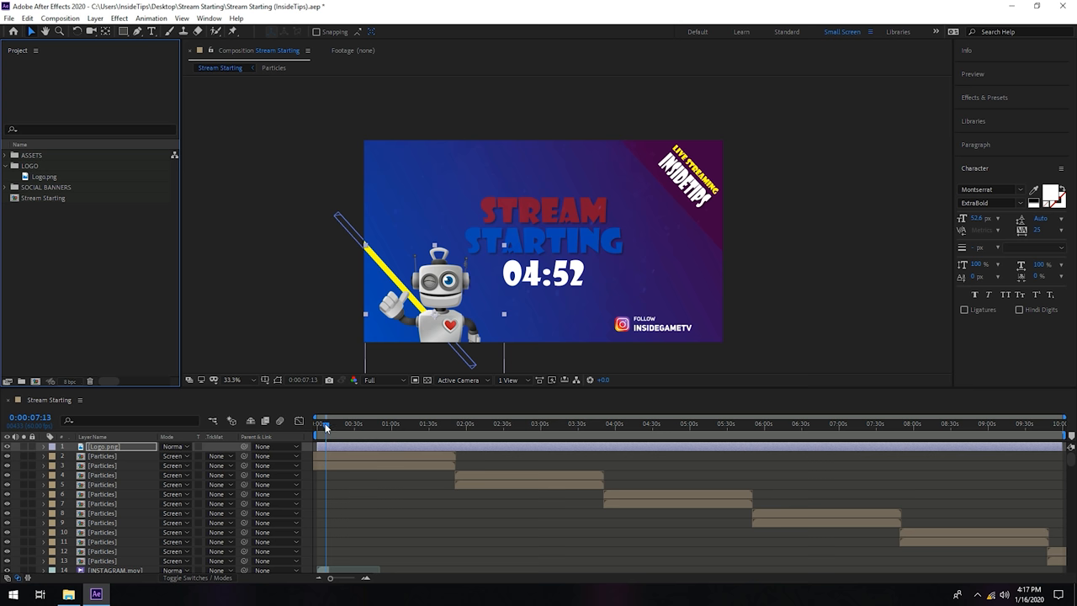
pyautogui.moveTo(326, 424); pyautogui.dragTo(340, 424)
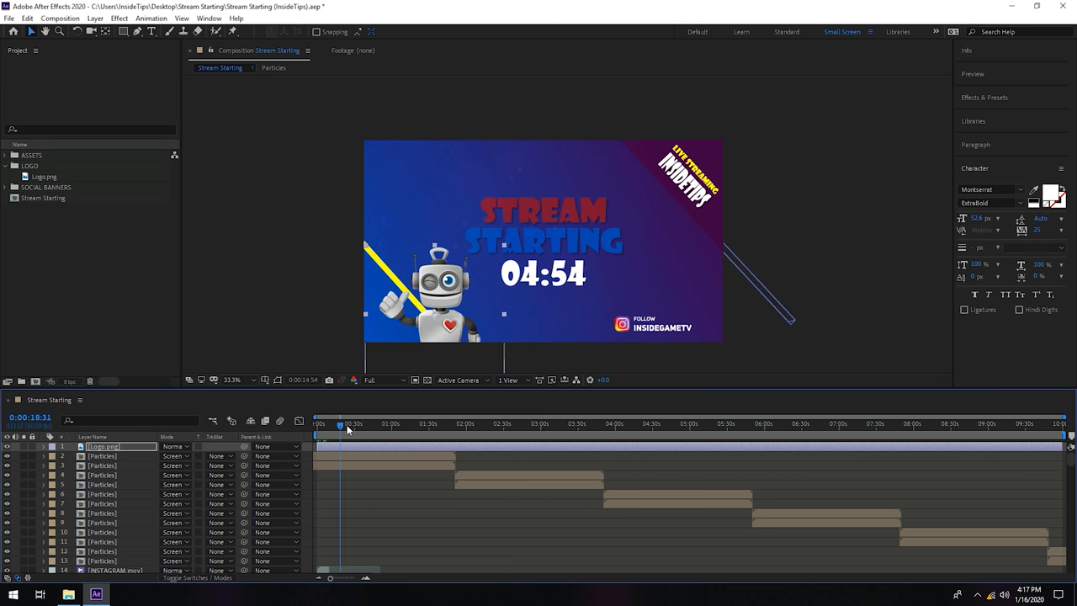
pyautogui.click(381, 424)
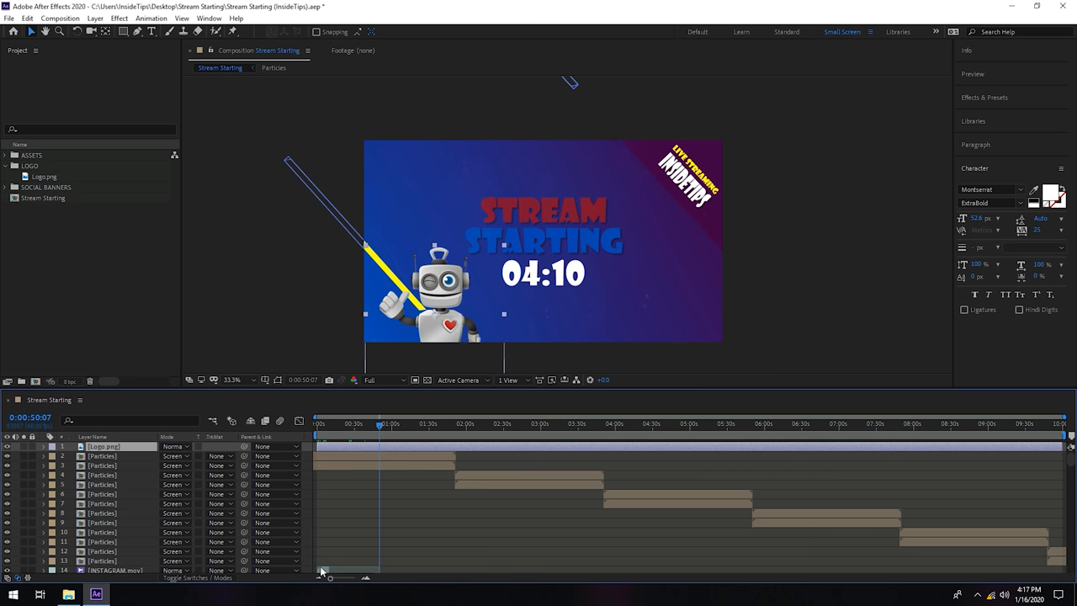
pyautogui.moveTo(876, 444)
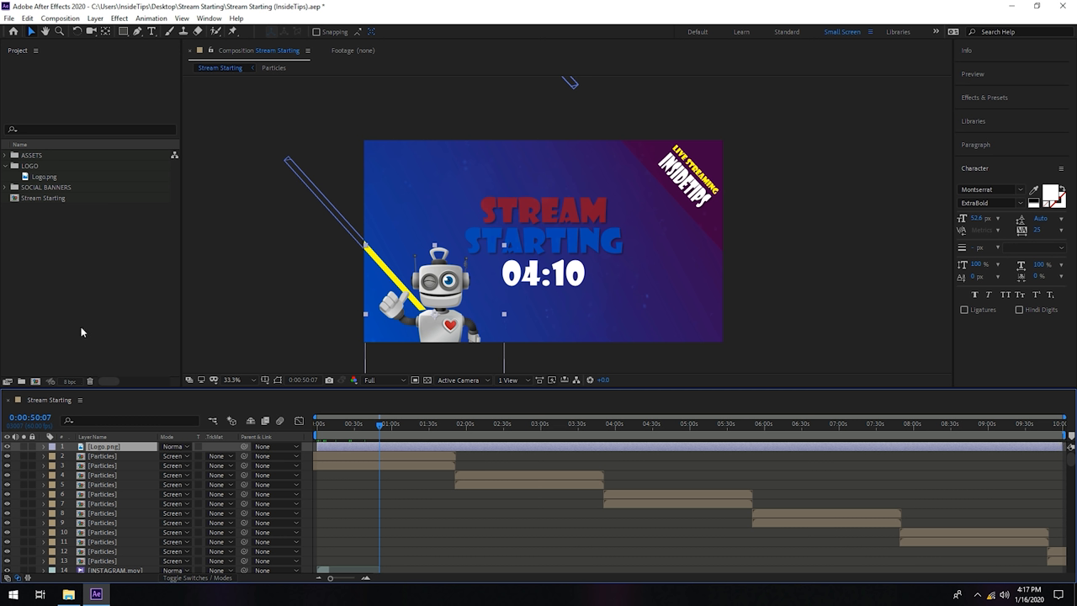
pyautogui.moveTo(242, 386)
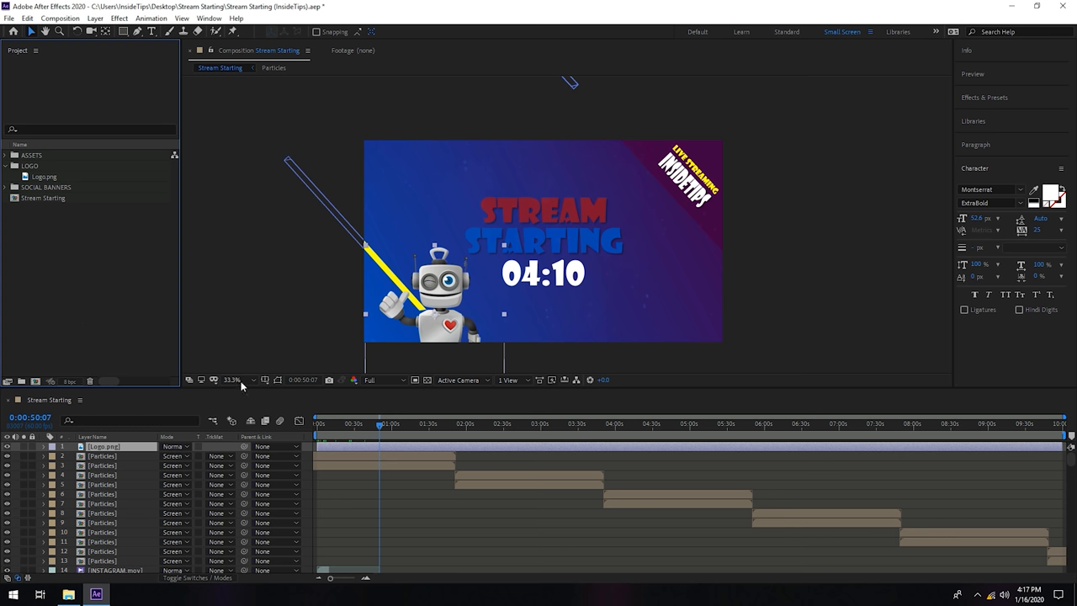
# Expand the SOCIAL BANNERS folder to list the FACEBOOK, INSTAGRAM, STREAMLABS, TWITCH and TWITTER clips.
pyautogui.click(354, 424)
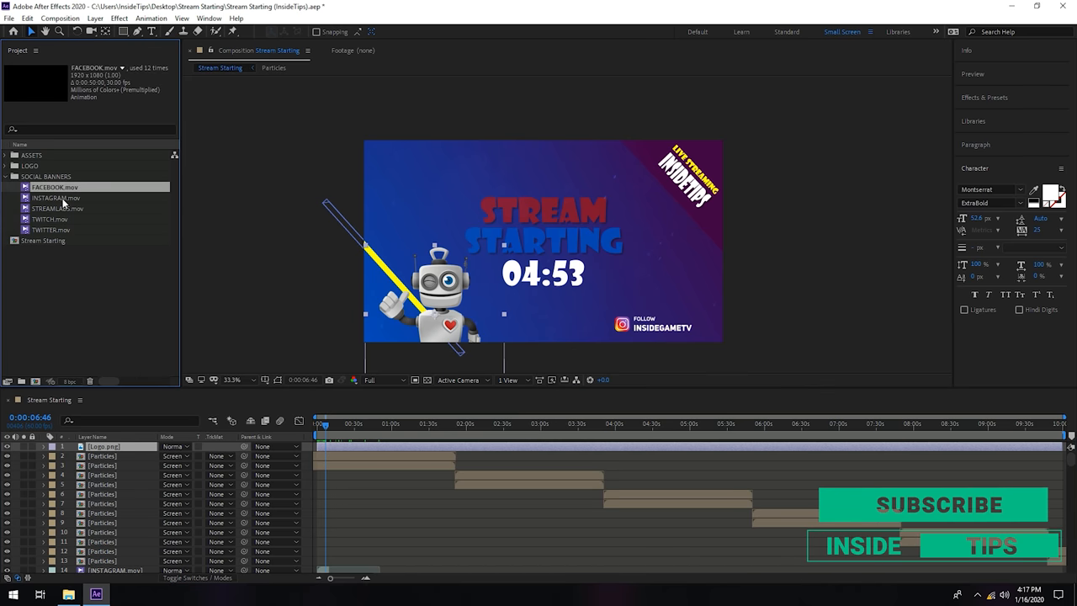
pyautogui.moveTo(59, 283)
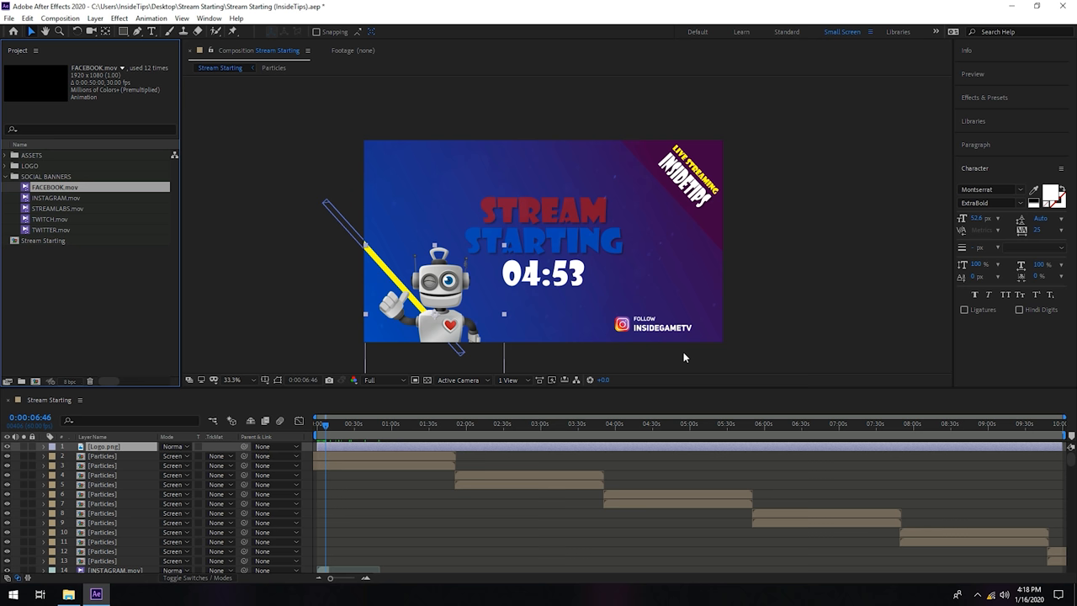
pyautogui.moveTo(280, 370)
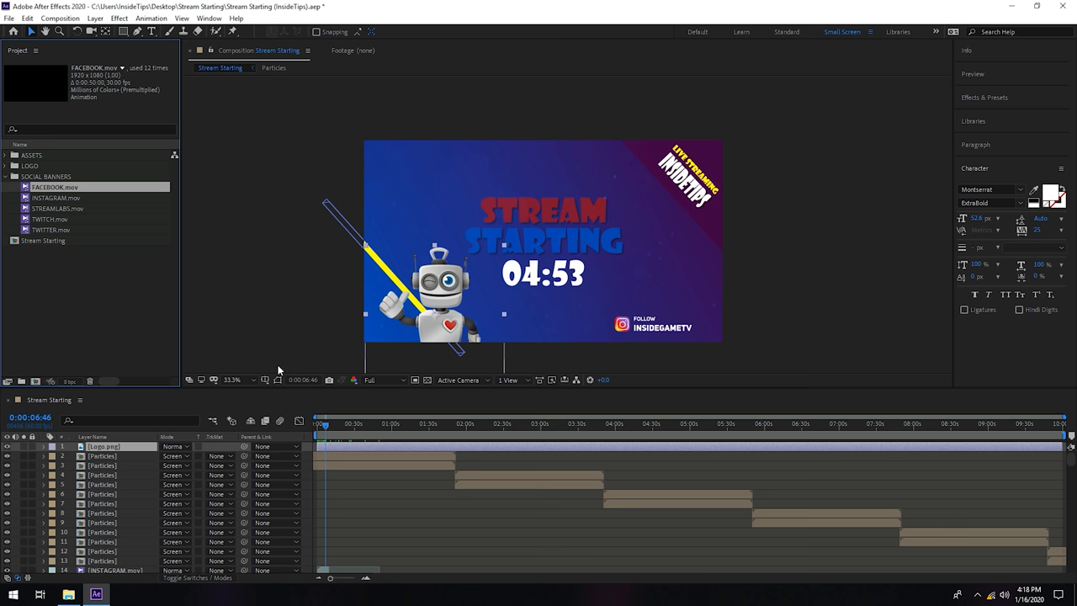
# Select the five social banner clips and request their deletion, reviewing the layers in the timeline.
pyautogui.click(107, 300)
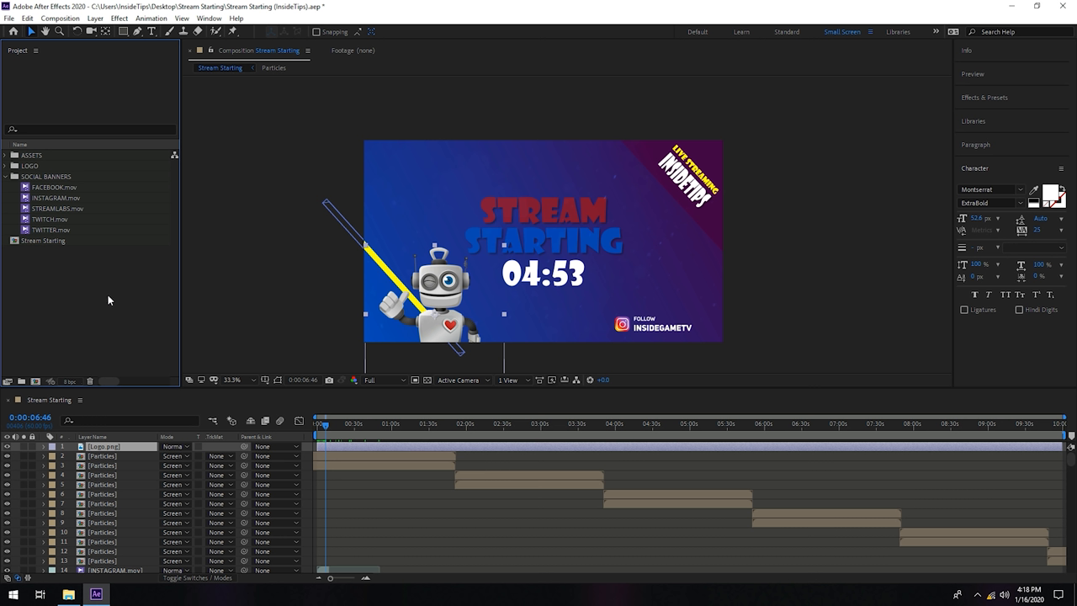
pyautogui.moveTo(603, 310)
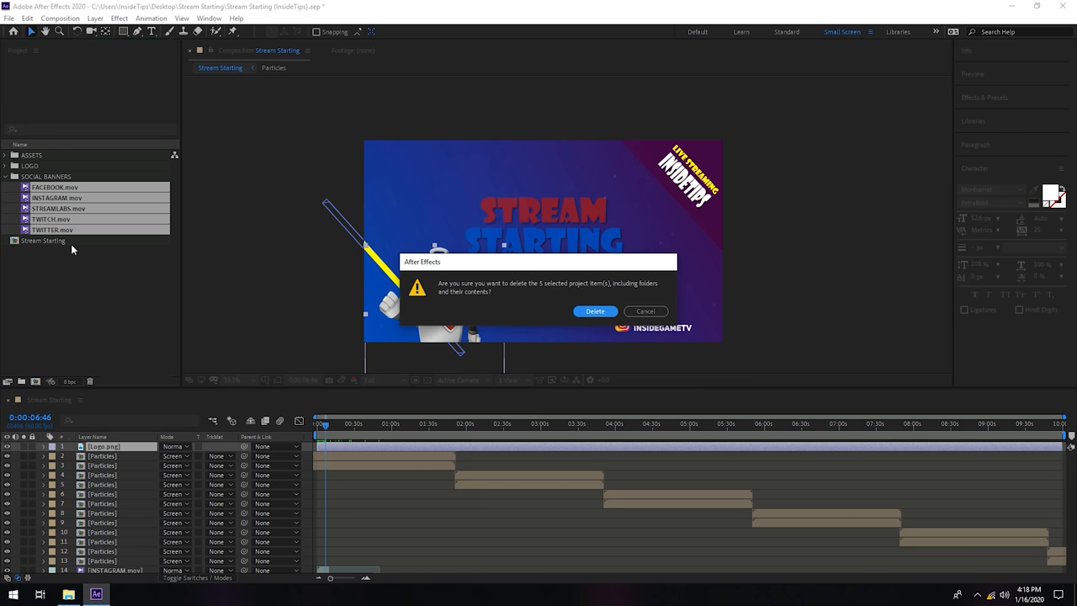
pyautogui.click(646, 309)
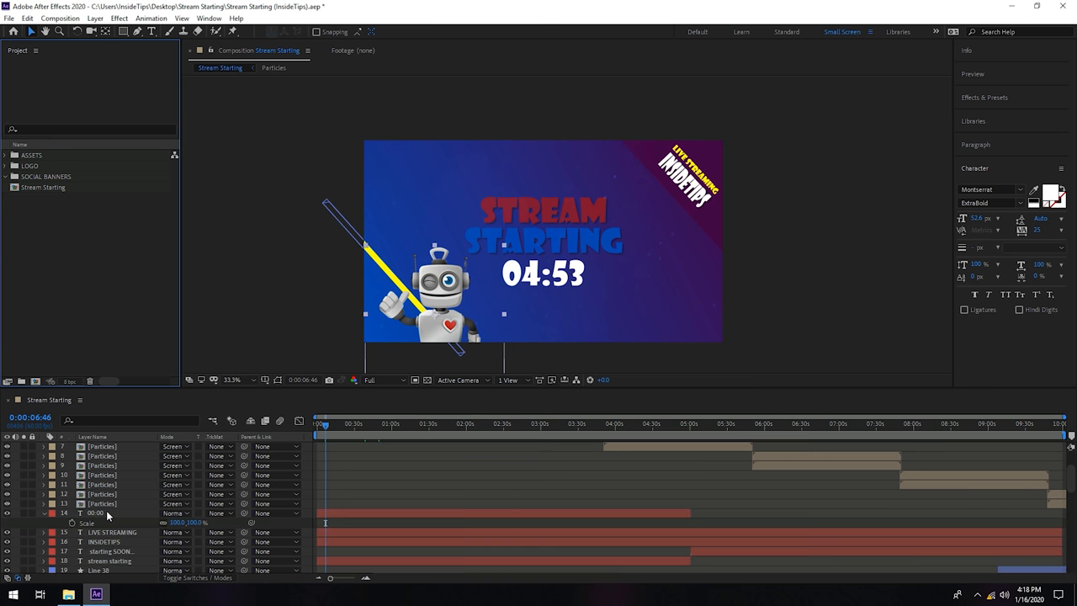
pyautogui.scroll(3)
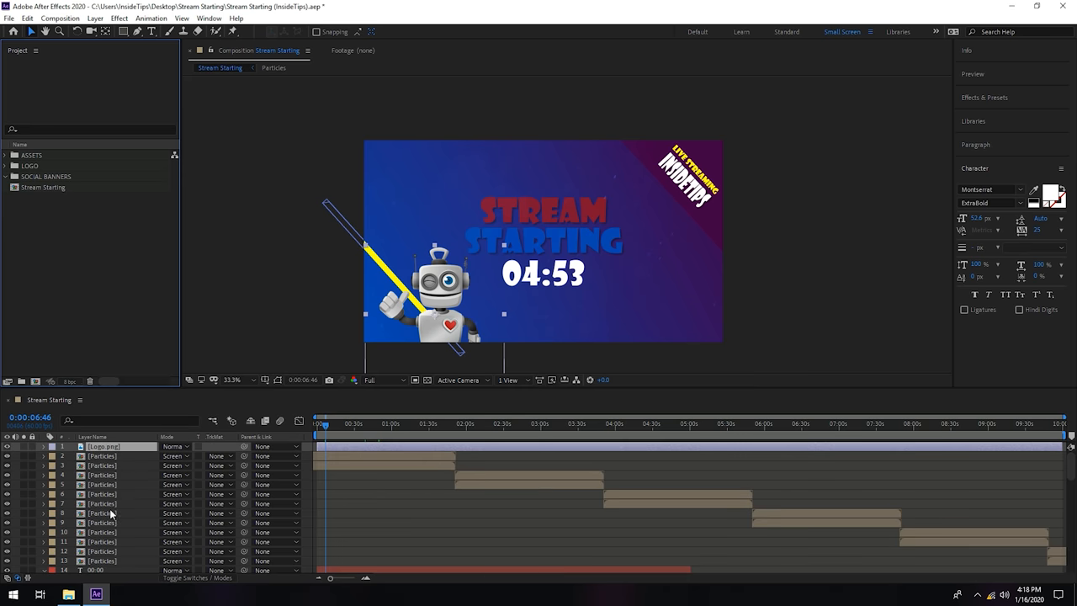
pyautogui.scroll(-3)
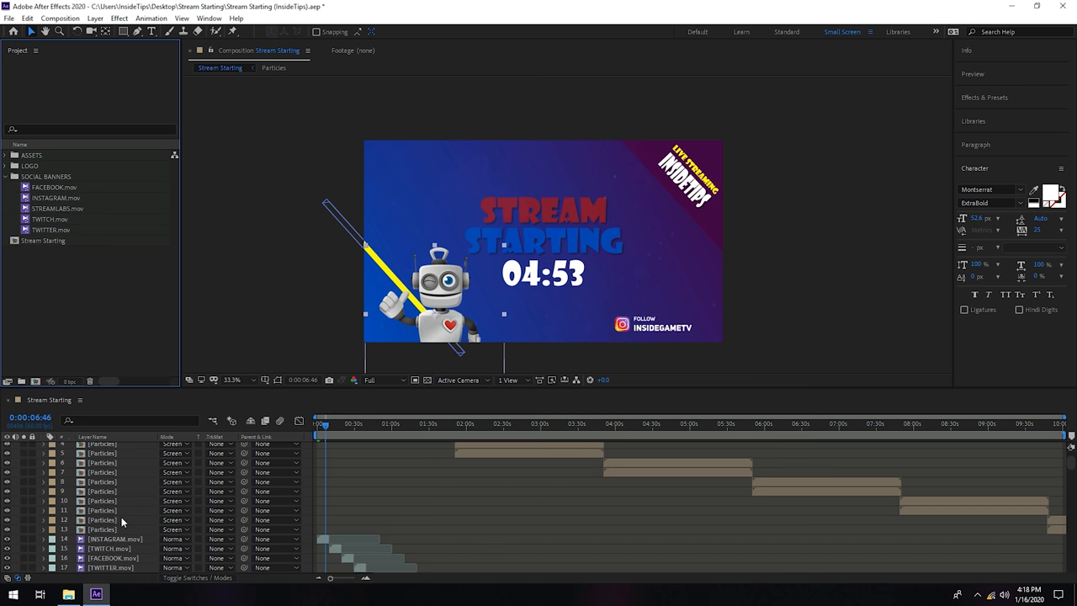
pyautogui.scroll(-3)
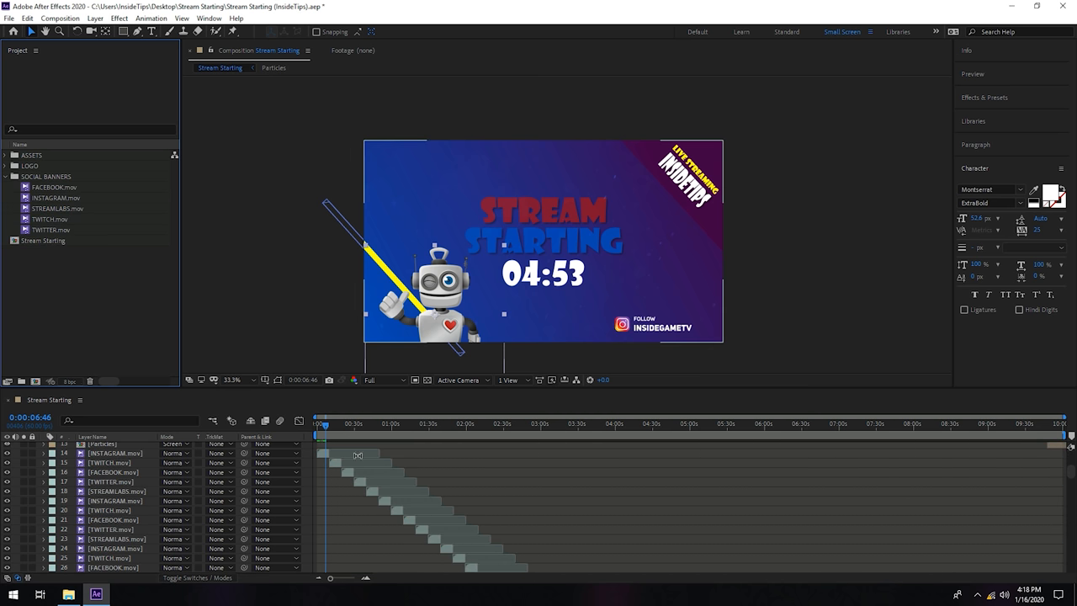
pyautogui.scroll(-3)
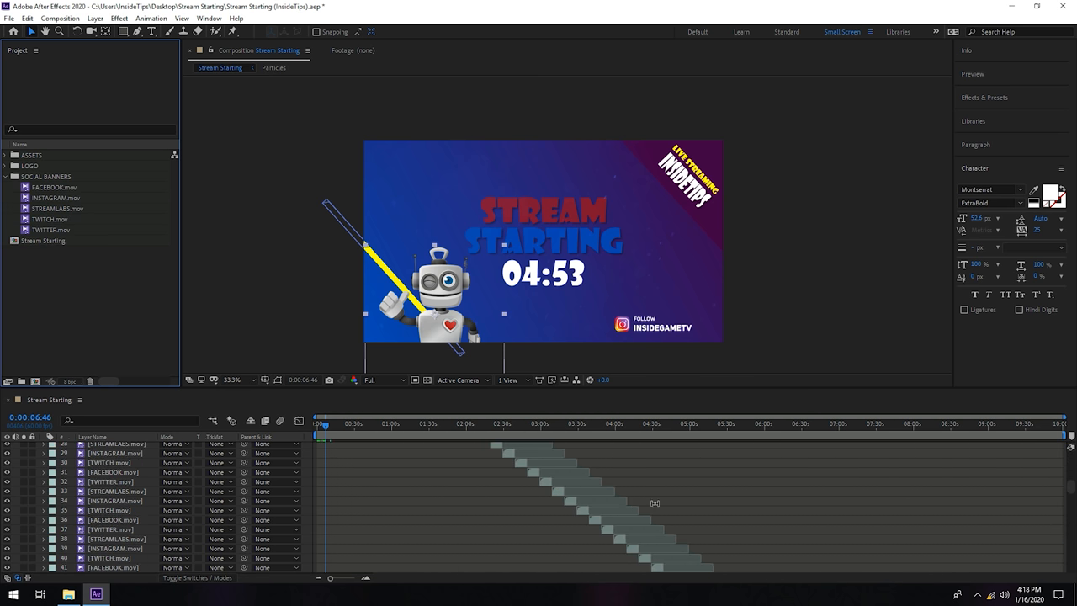
pyautogui.scroll(-3)
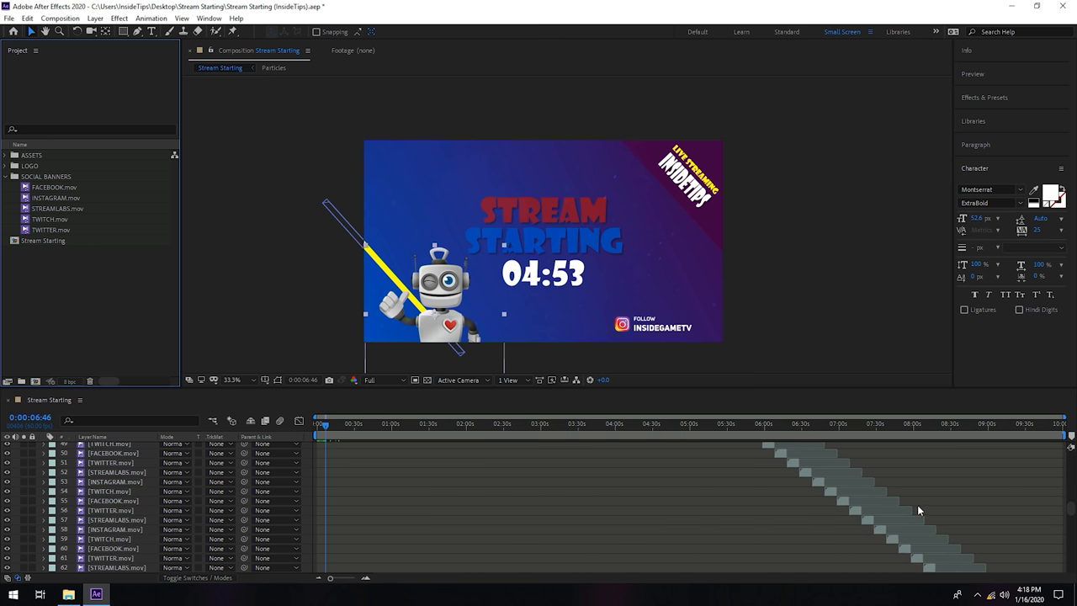
pyautogui.scroll(-3)
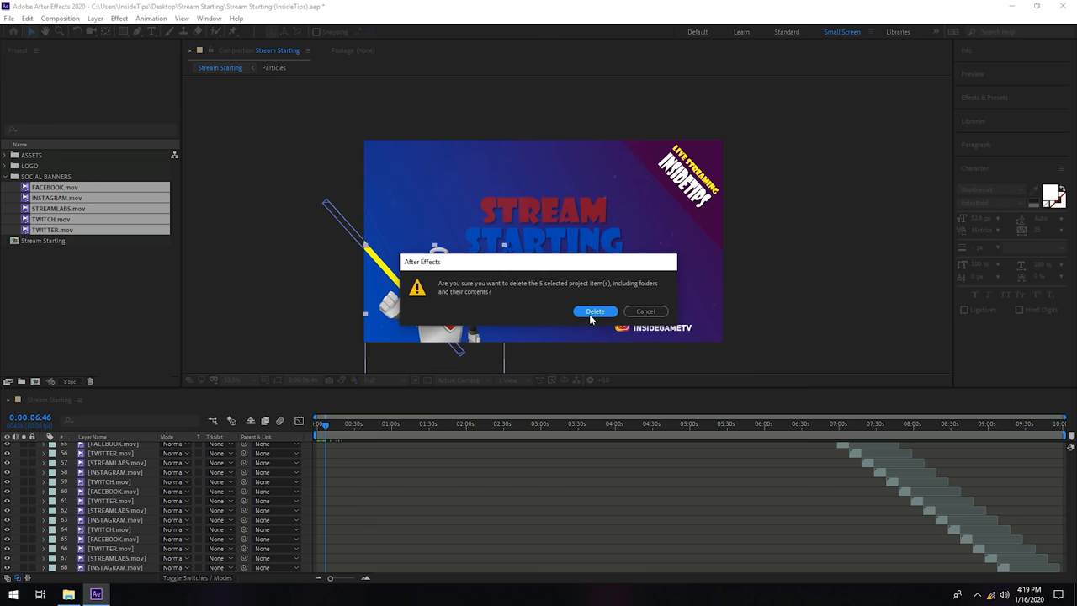
# Confirm deleting the banner clips and scrub through the start of the 05:00 countdown.
pyautogui.click(596, 311)
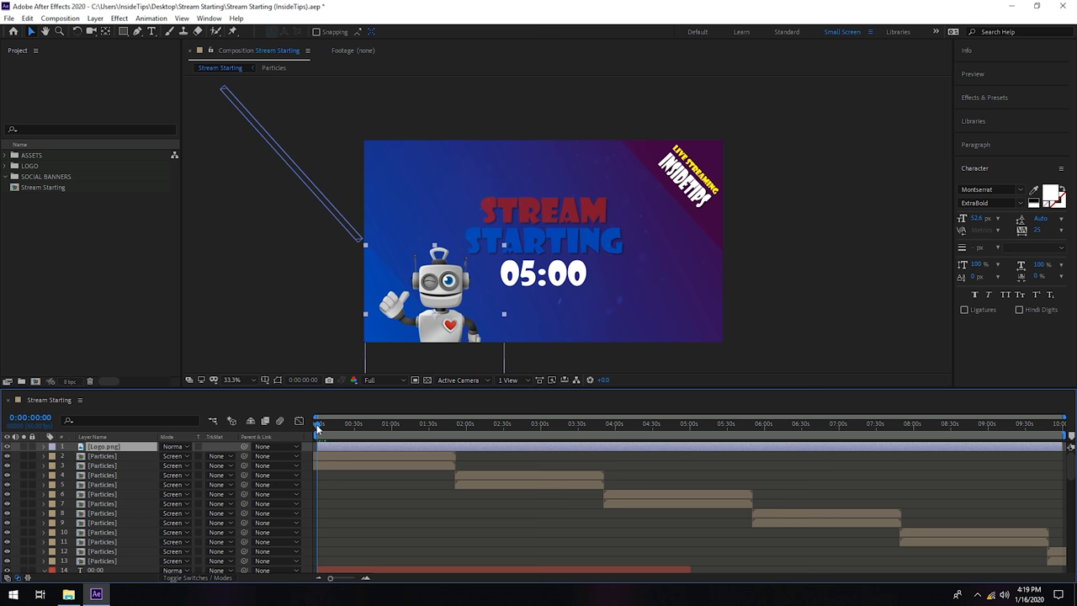
pyautogui.moveTo(318, 428)
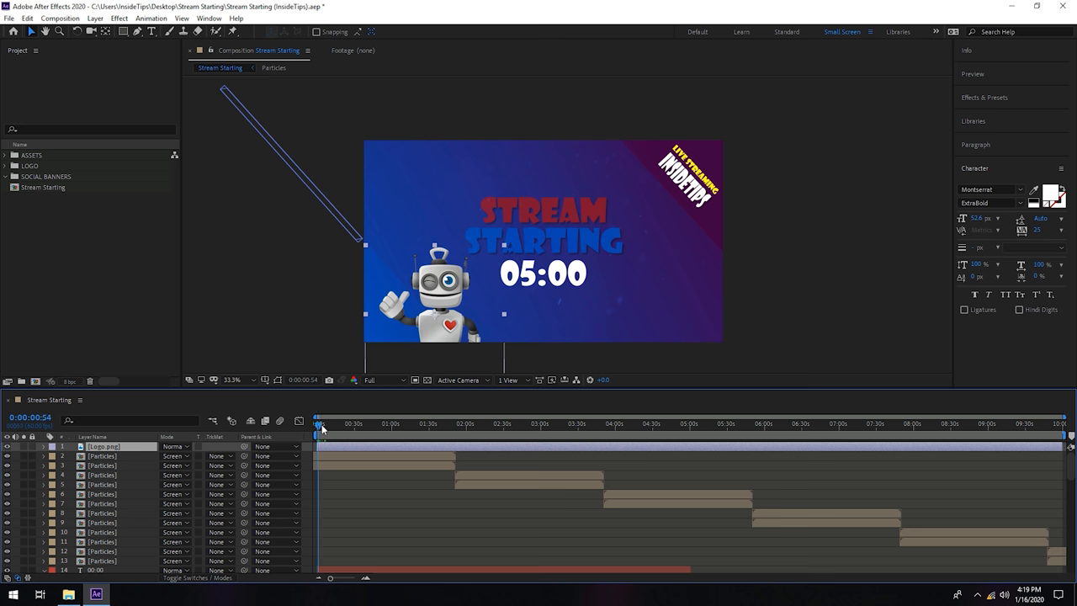
pyautogui.moveTo(320, 424); pyautogui.dragTo(350, 424)
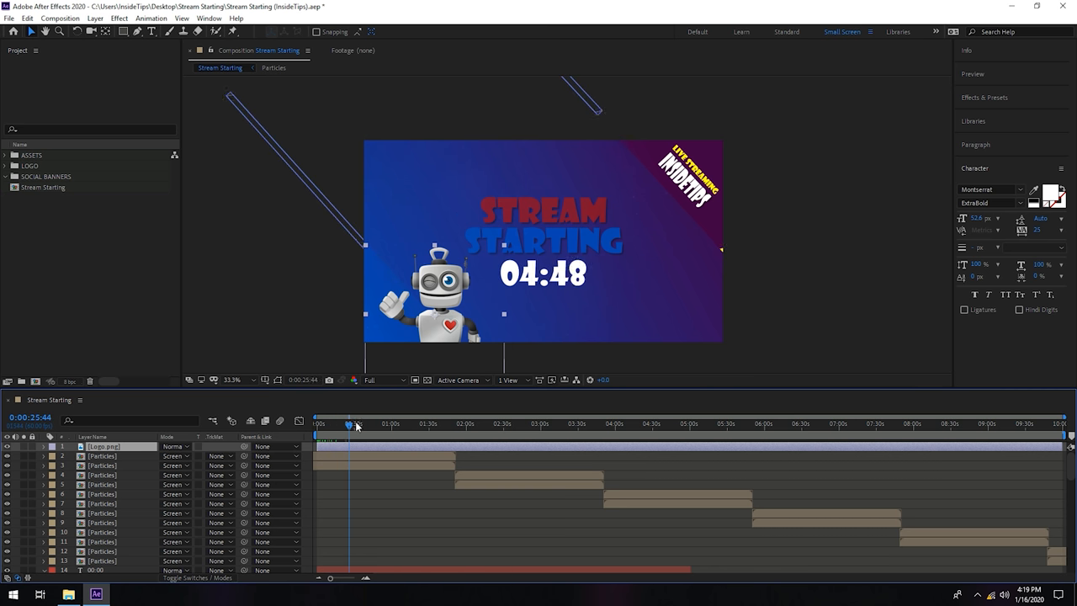
pyautogui.moveTo(356, 425); pyautogui.dragTo(388, 424)
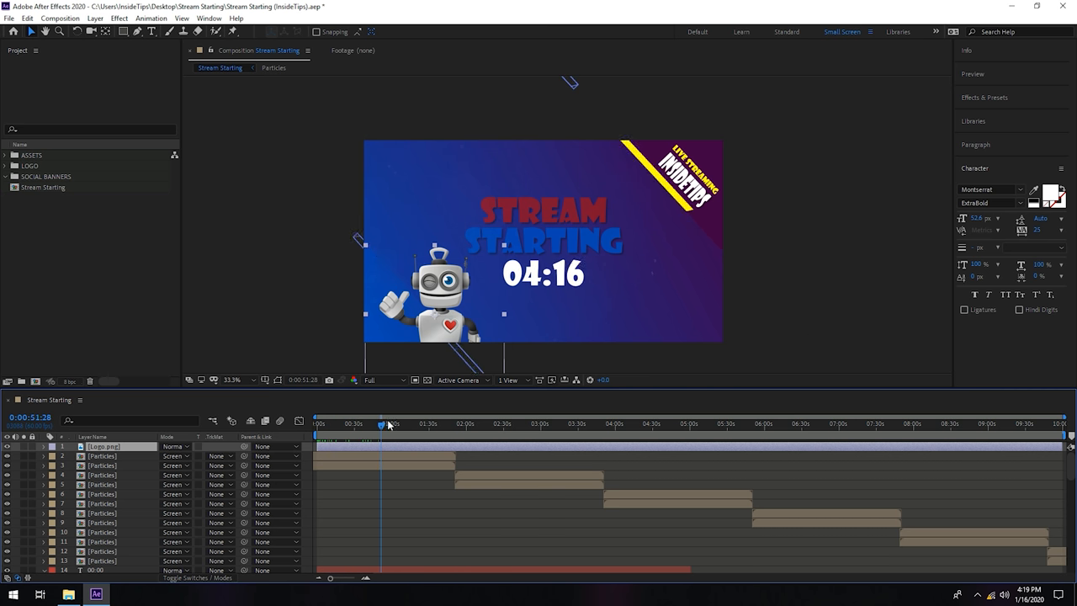
pyautogui.moveTo(391, 424); pyautogui.dragTo(461, 424)
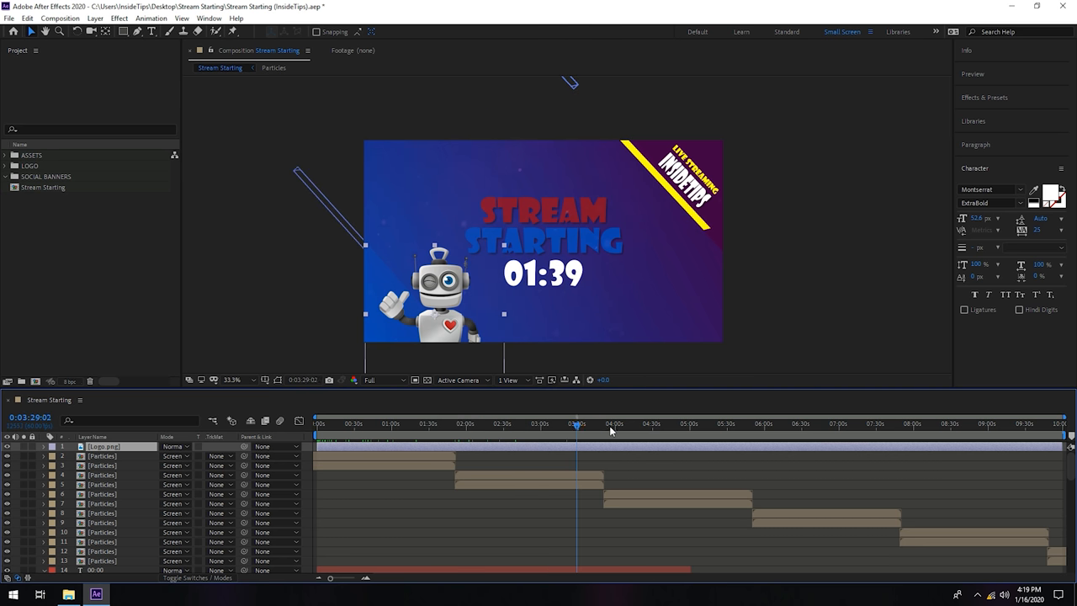
# Preview the countdown reaching 00:00 and the closing STARTING SOON... title.
pyautogui.click(660, 424)
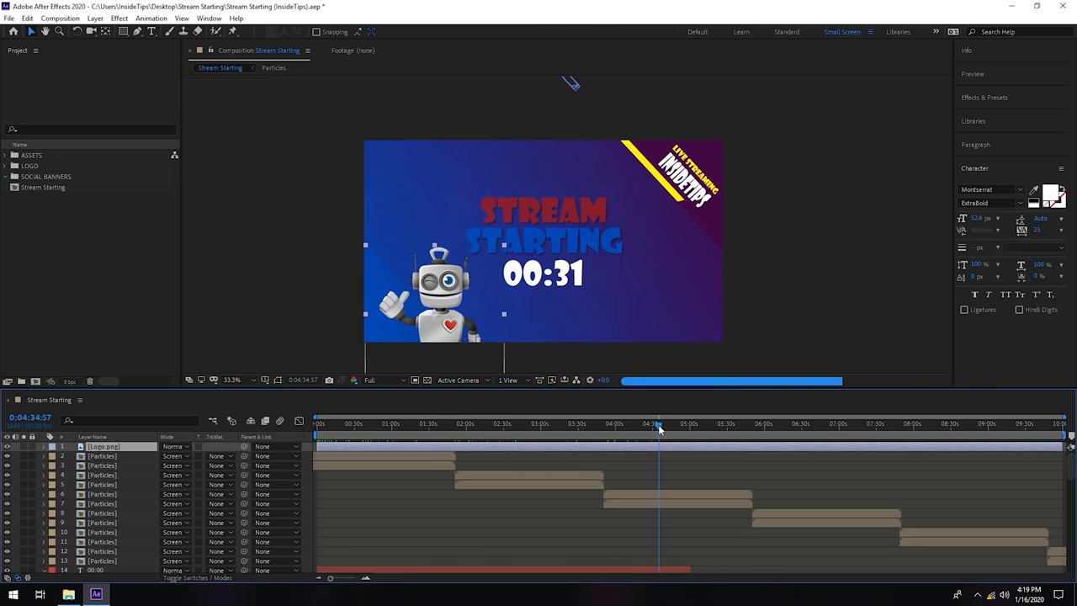
pyautogui.click(672, 424)
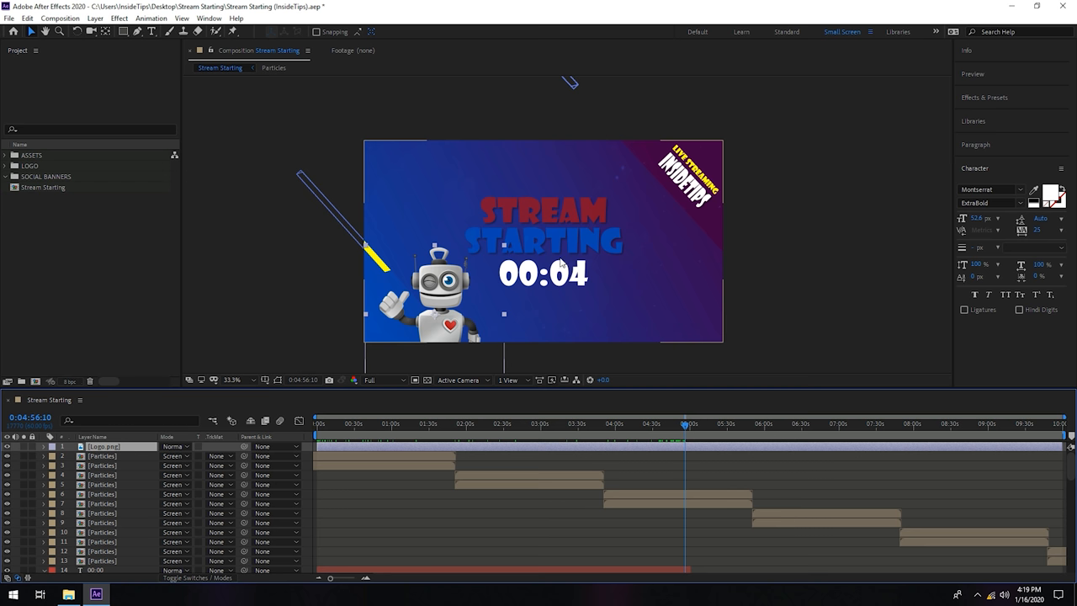
pyautogui.moveTo(525, 289)
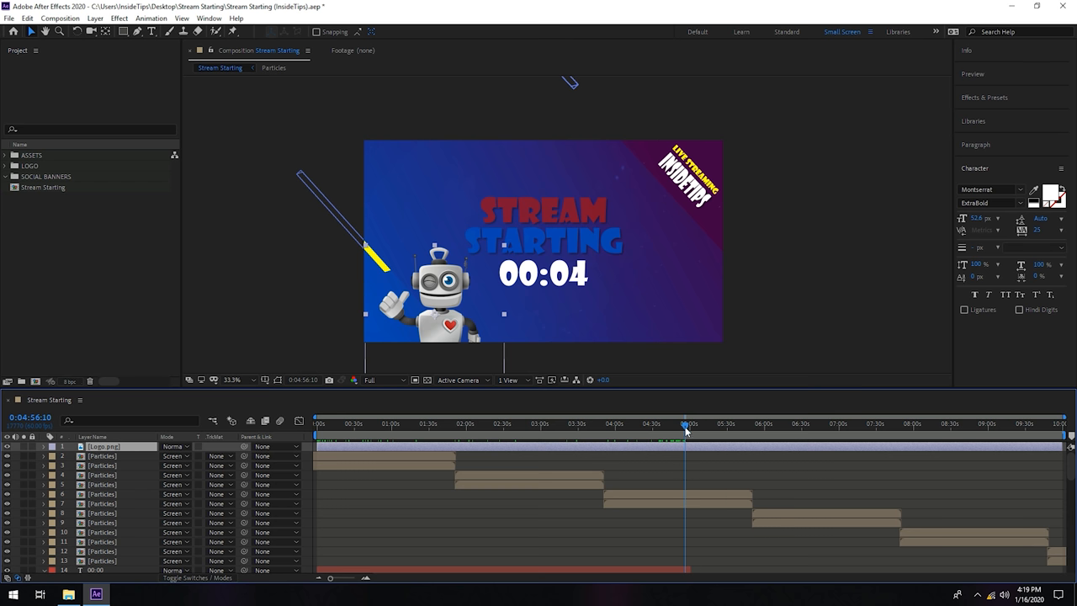
pyautogui.moveTo(687, 429)
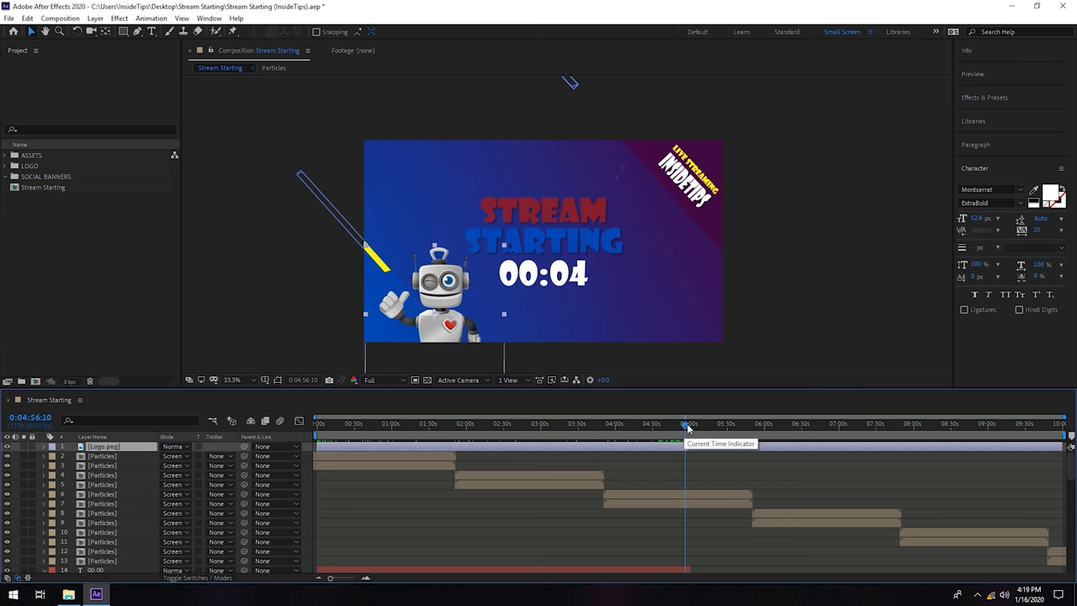
pyautogui.moveTo(686, 417)
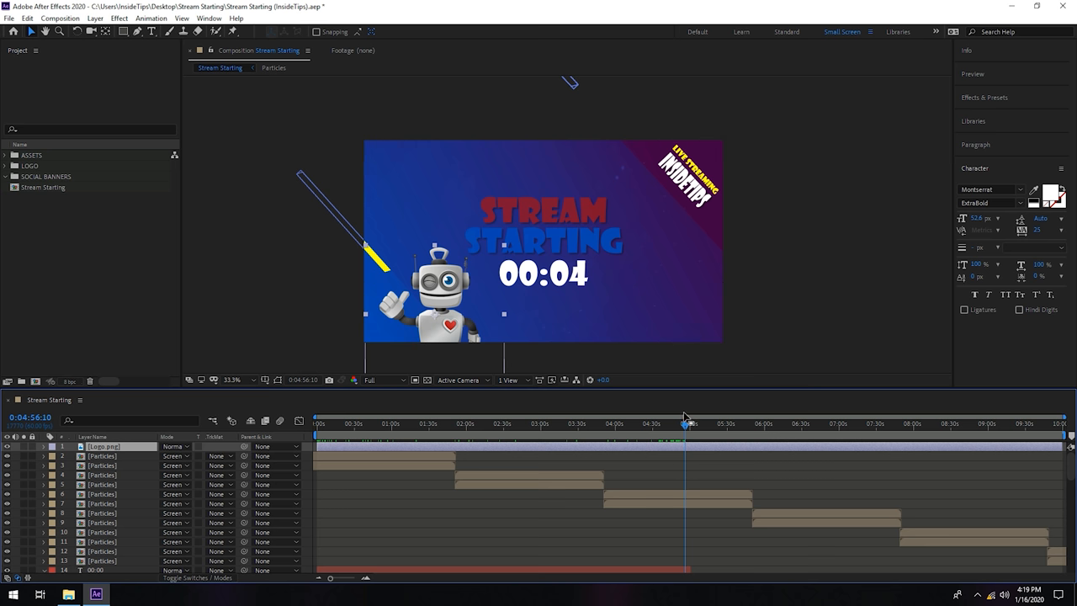
pyautogui.moveTo(687, 421)
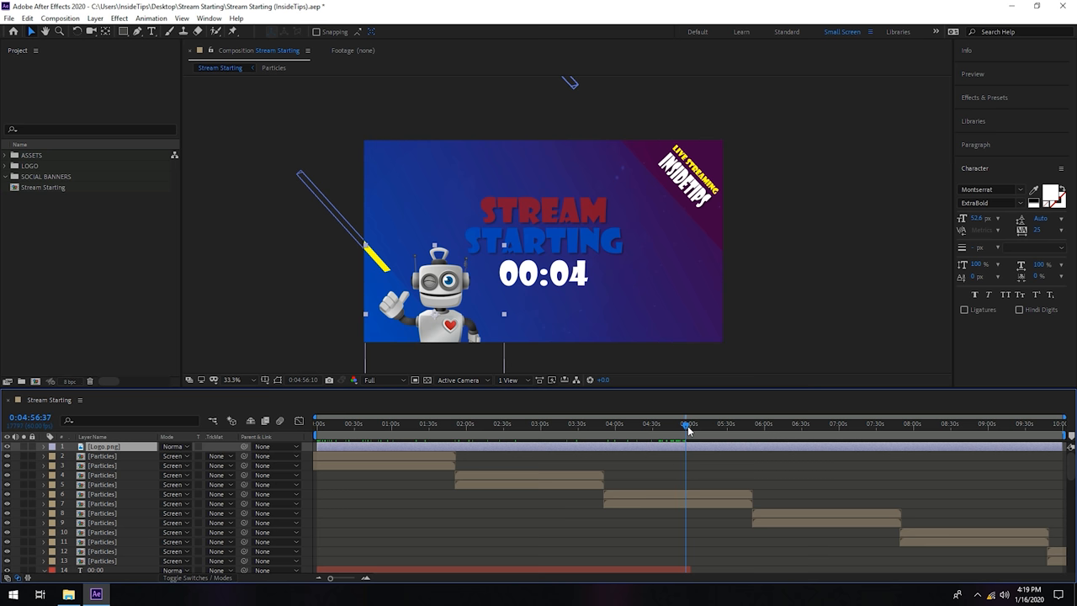
pyautogui.click(690, 424)
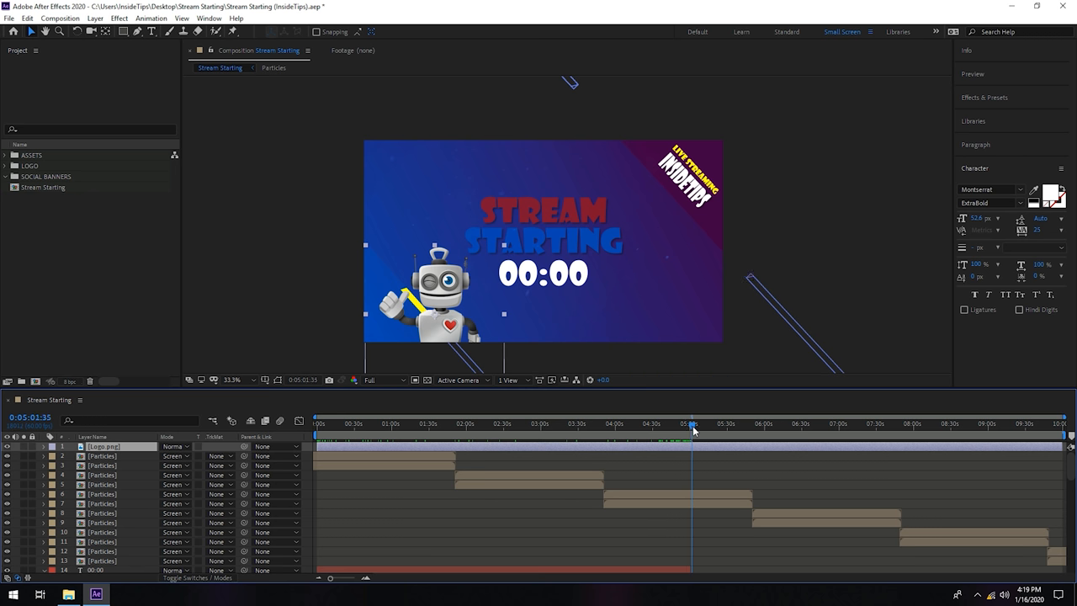
pyautogui.click(690, 424)
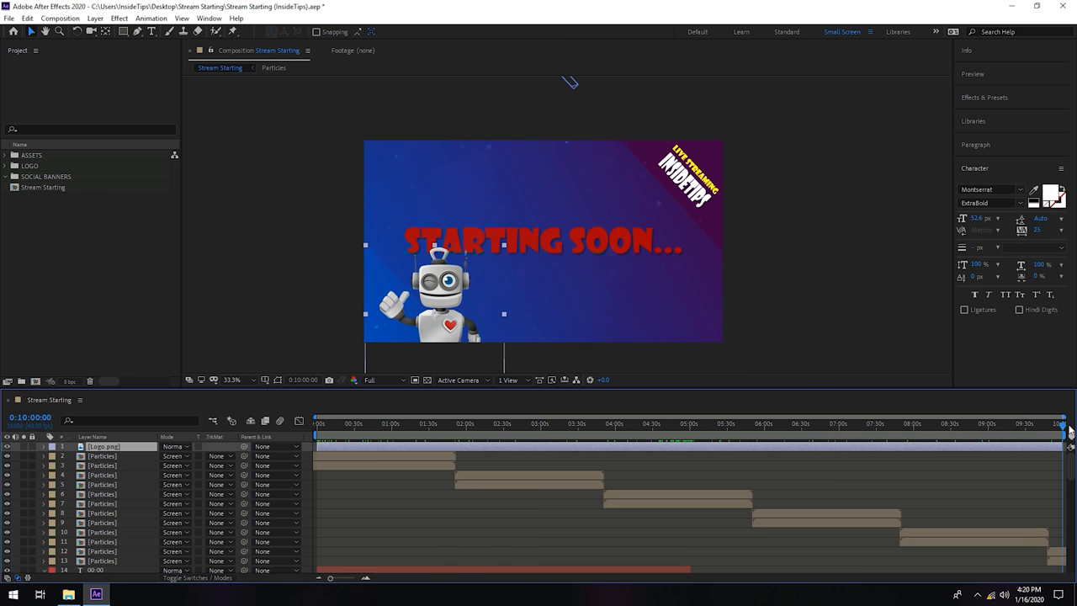
pyautogui.click(791, 424)
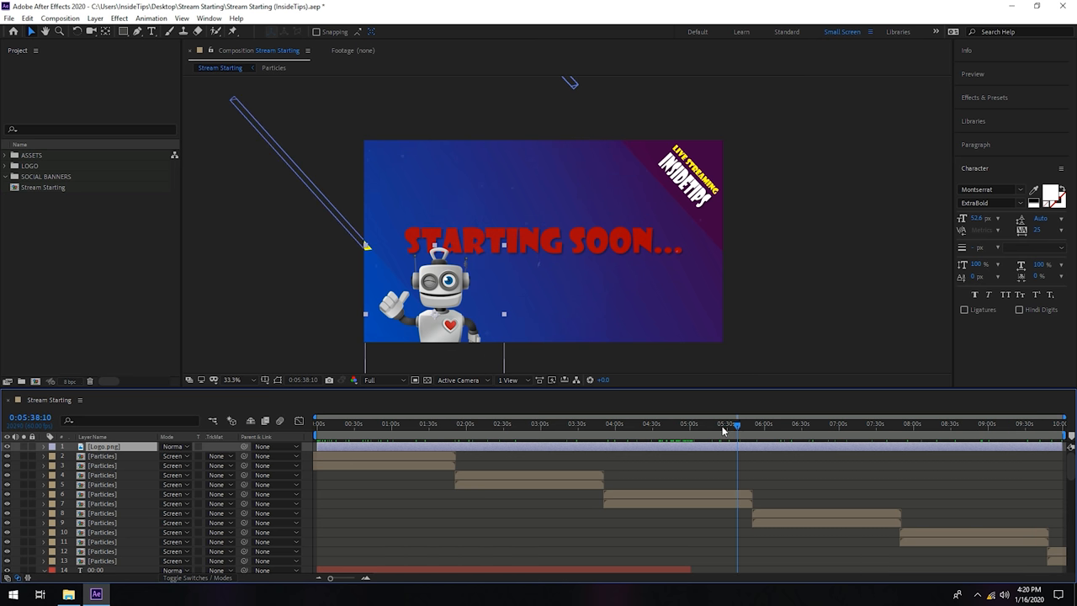
pyautogui.moveTo(754, 343)
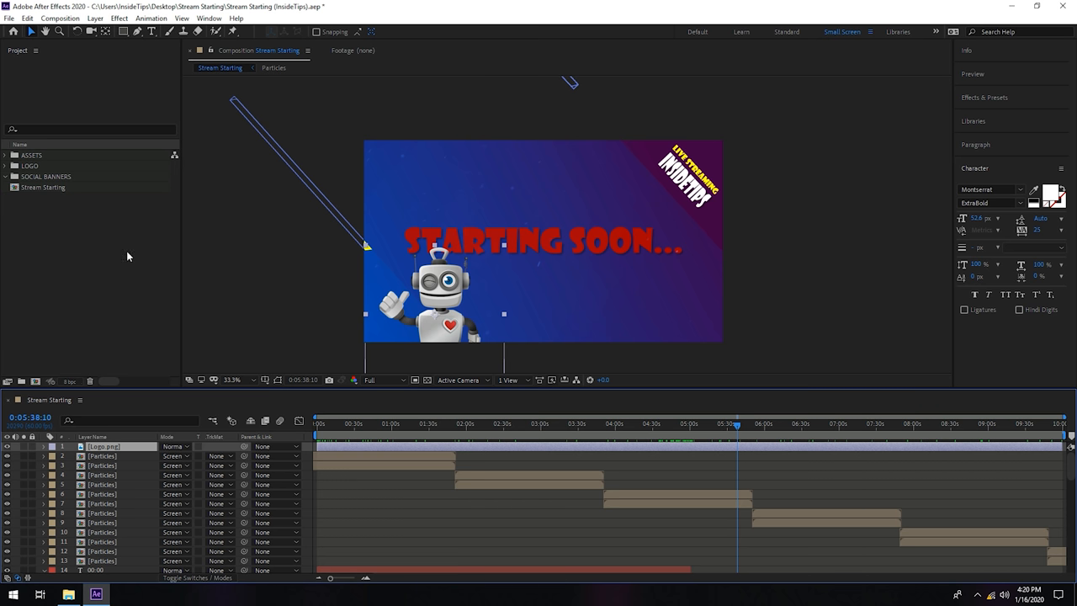
# Shorten the Stream Starting composition's duration in Composition Settings and confirm it.
pyautogui.rightClick(42, 187)
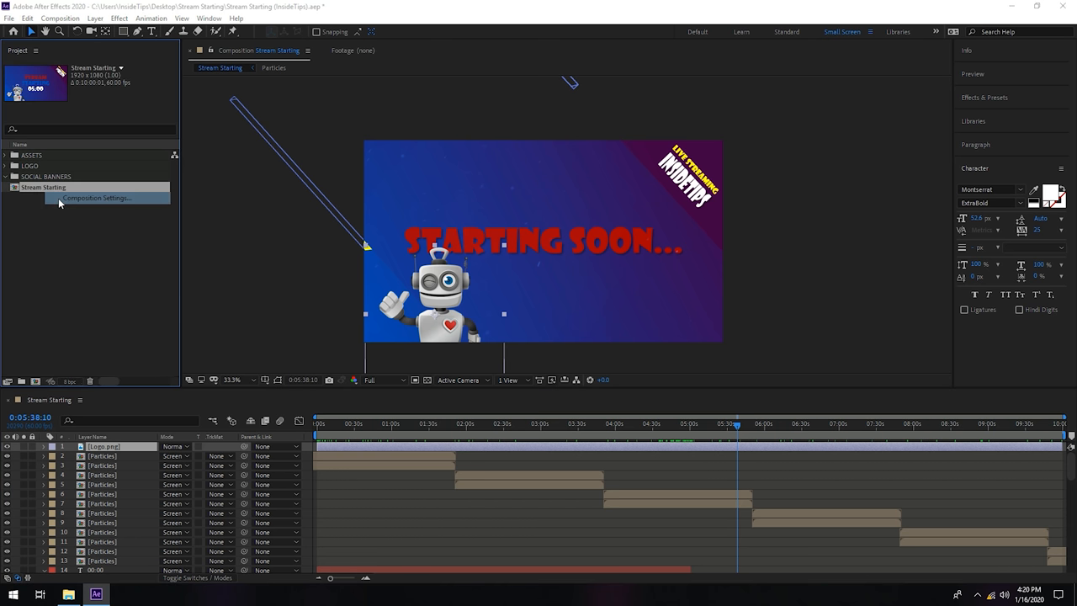
pyautogui.click(98, 199)
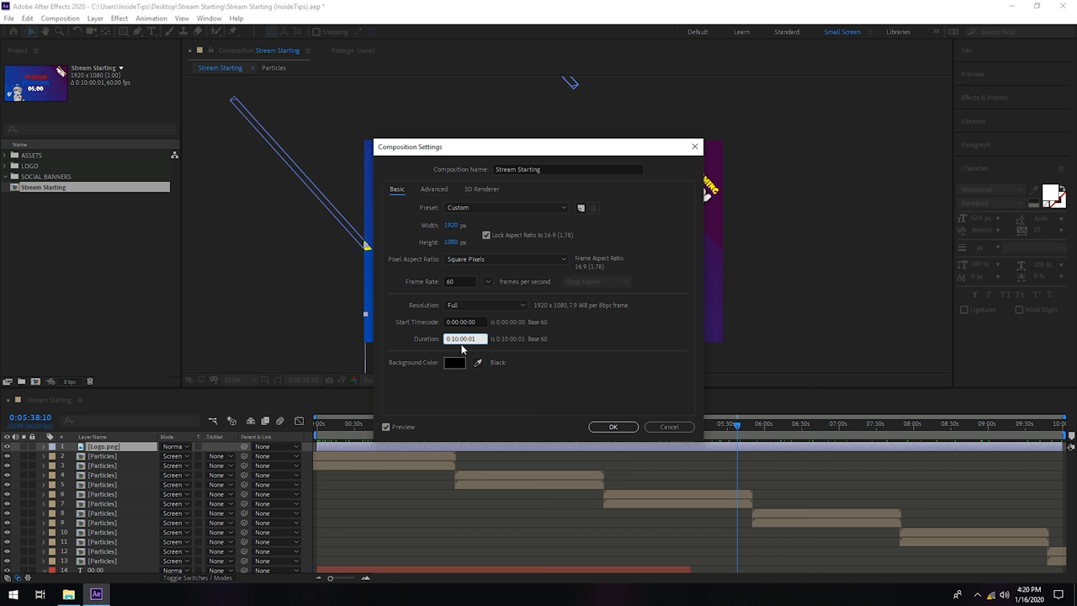
pyautogui.click(612, 427)
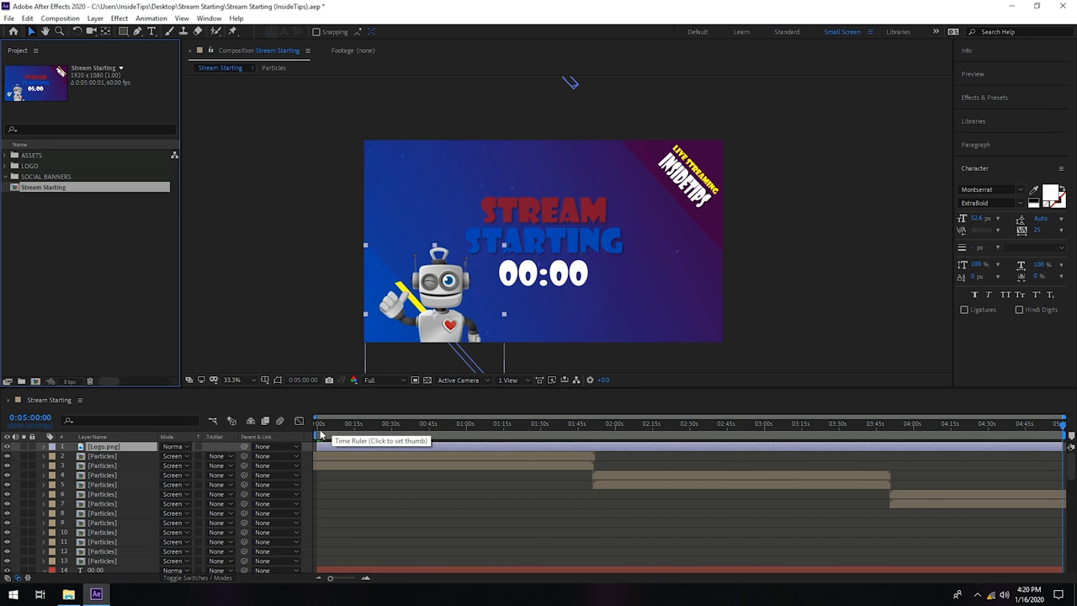
pyautogui.click(468, 424)
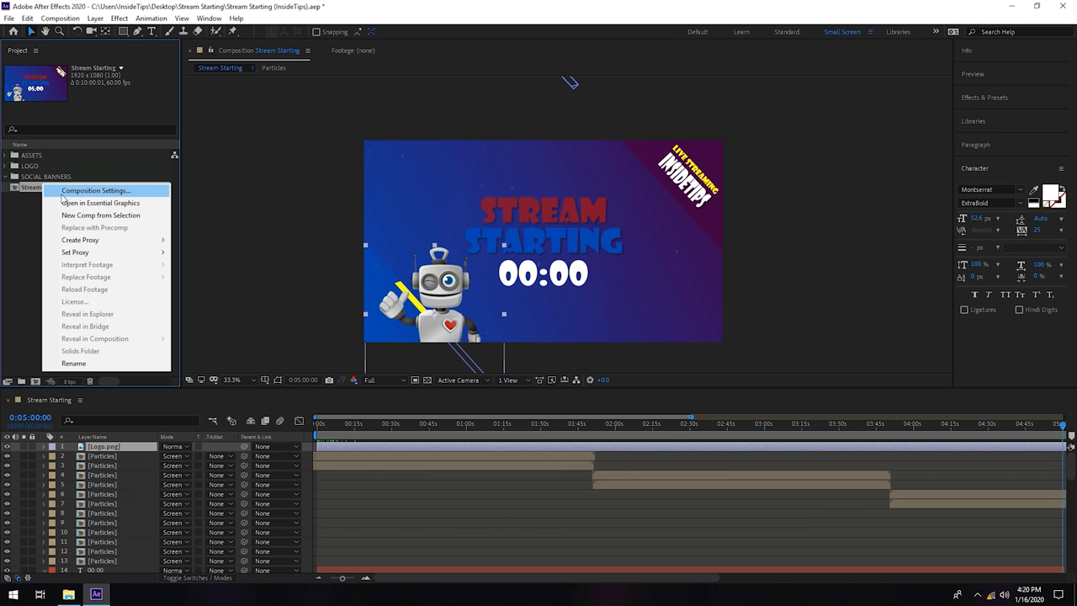
pyautogui.click(94, 190)
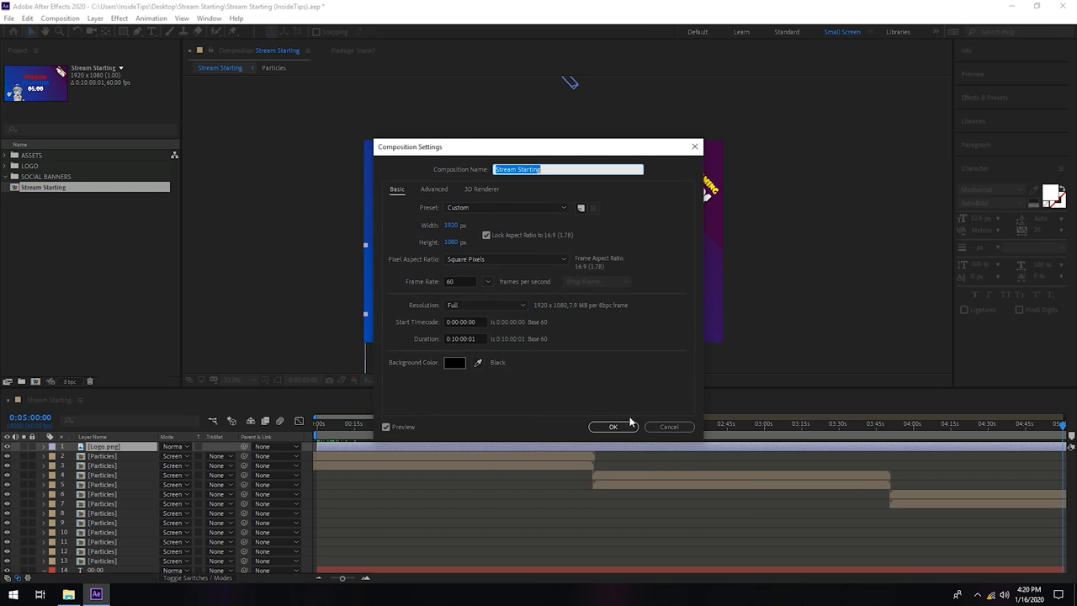
pyautogui.click(612, 427)
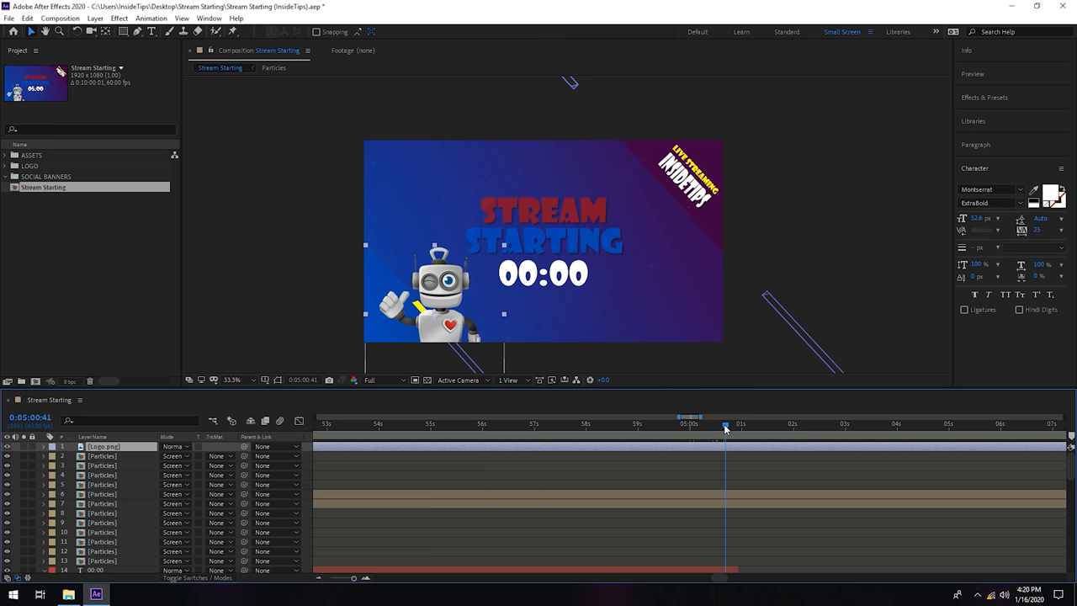
# Move to where STARTING SOON... appears and open that headline text for editing.
pyautogui.click(766, 424)
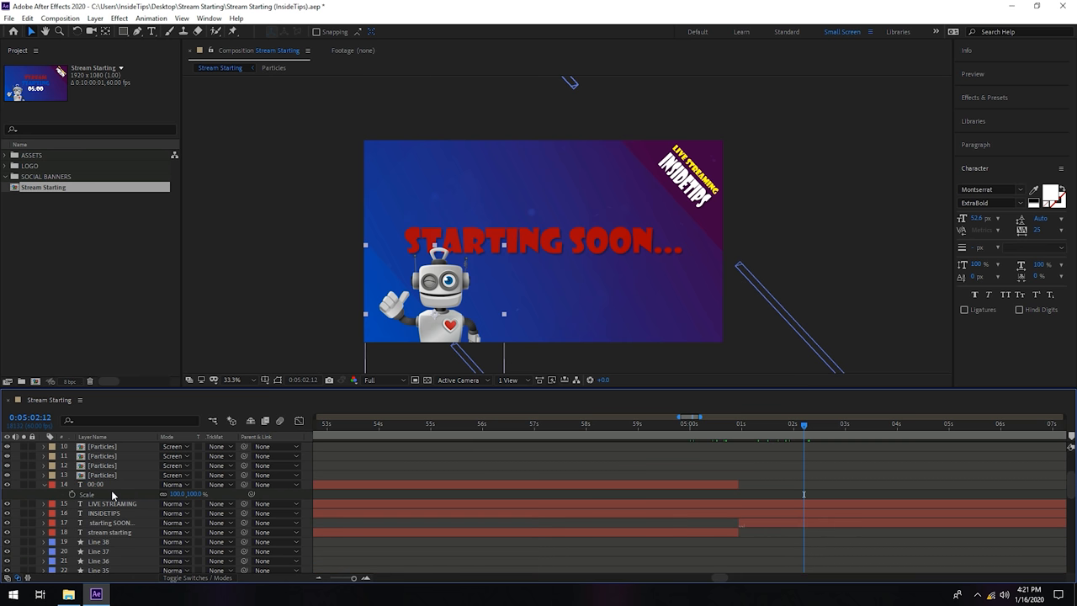
pyautogui.click(109, 532)
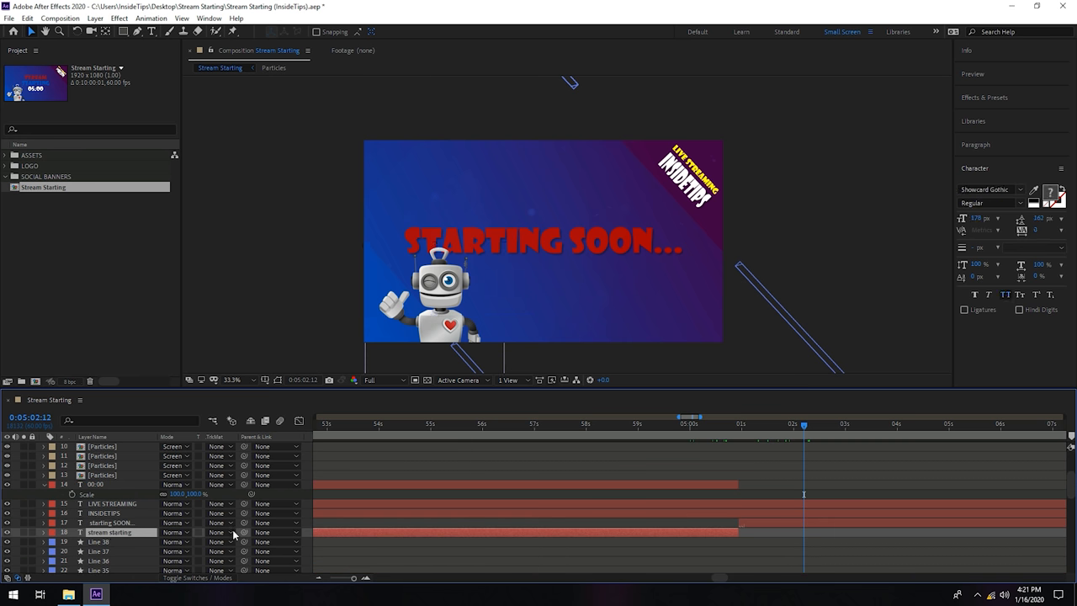
pyautogui.click(761, 424)
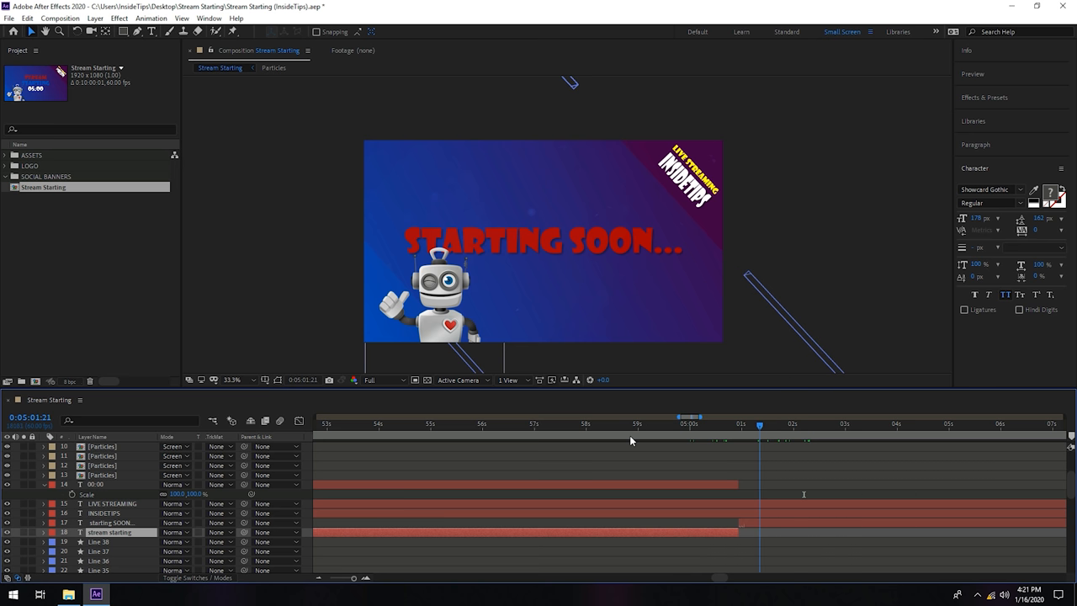
pyautogui.click(598, 424)
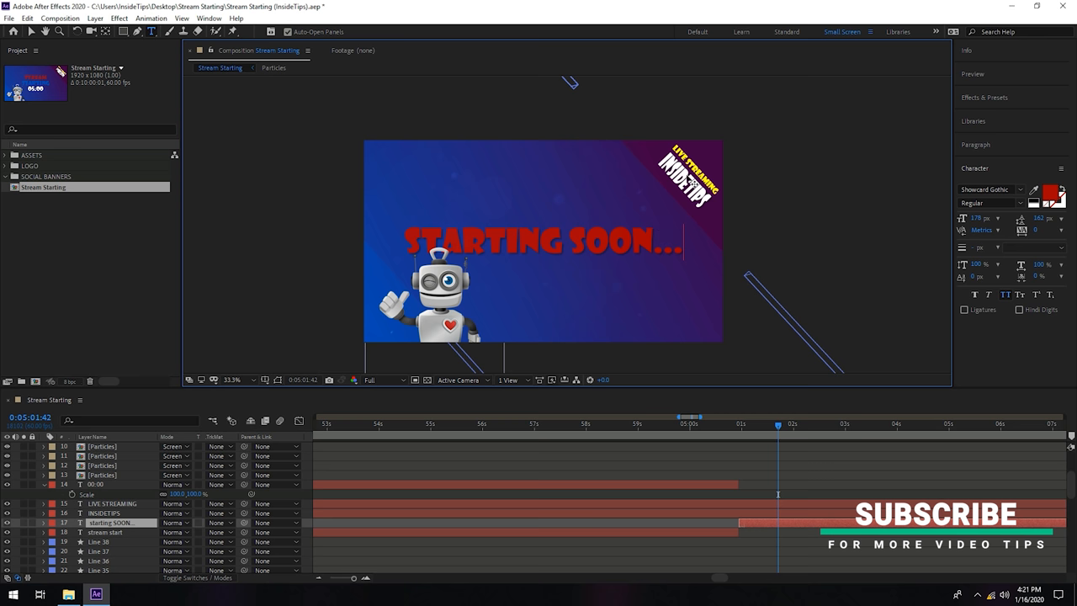
pyautogui.moveTo(118, 512)
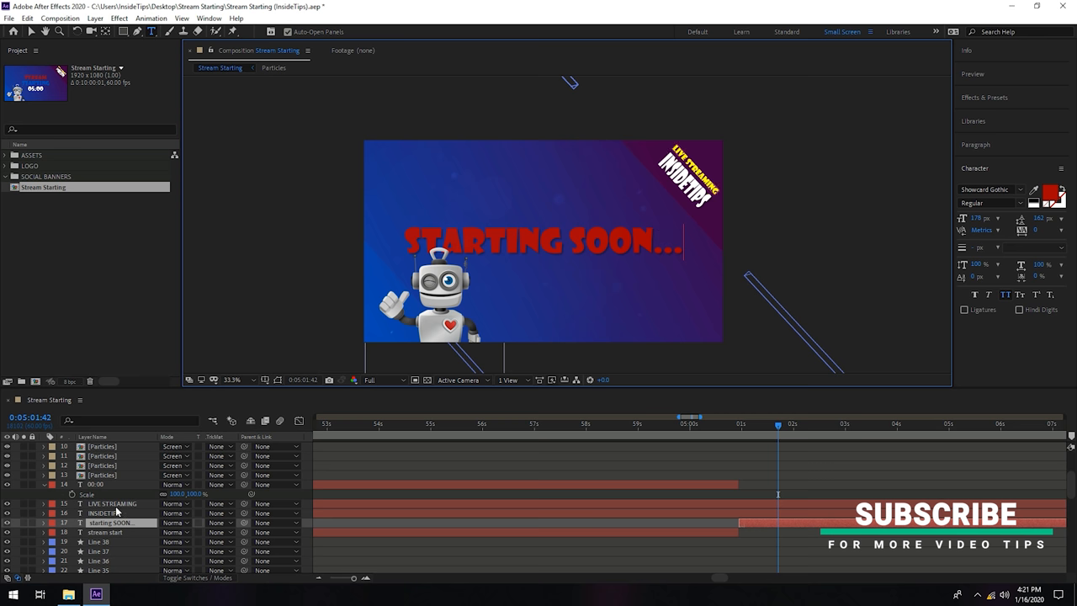
# Change the corner banner text to INSIDEGAME and select the STARTING SOON... text layer.
pyautogui.click(111, 503)
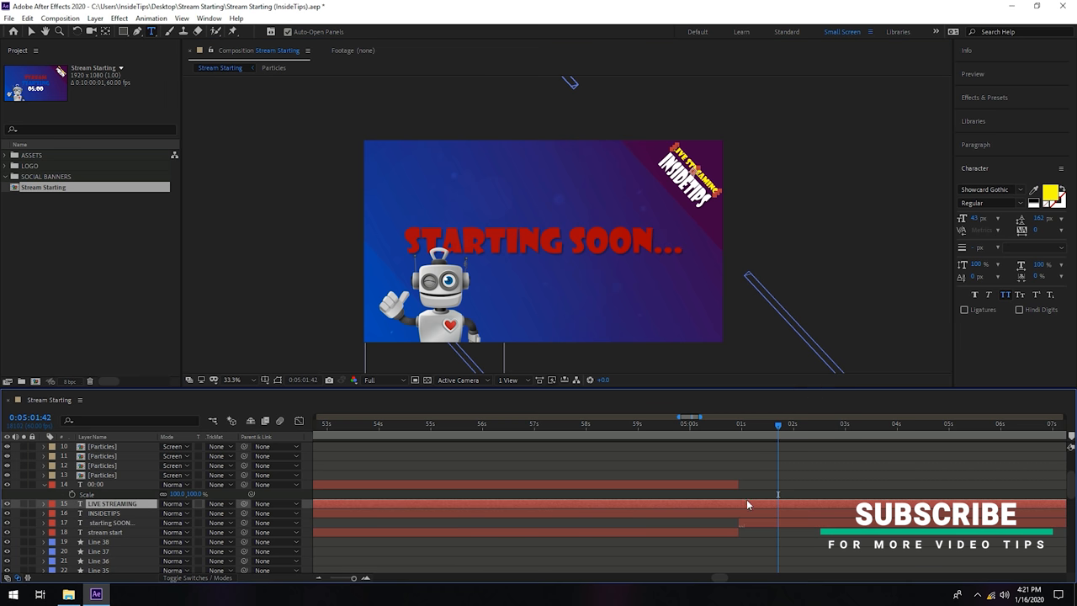
pyautogui.click(104, 511)
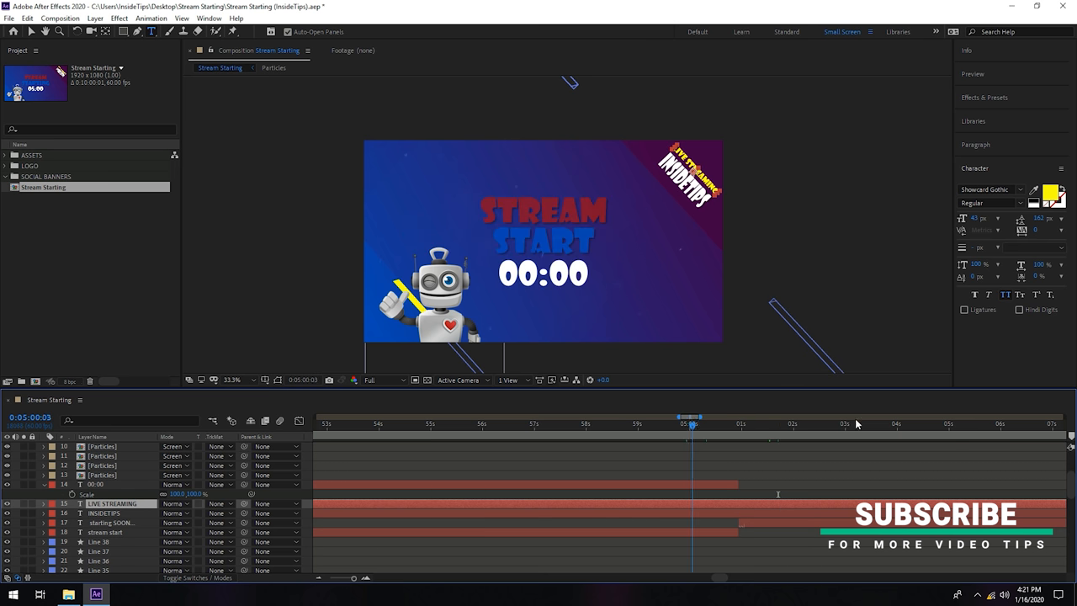
pyautogui.moveTo(690, 424); pyautogui.dragTo(663, 424)
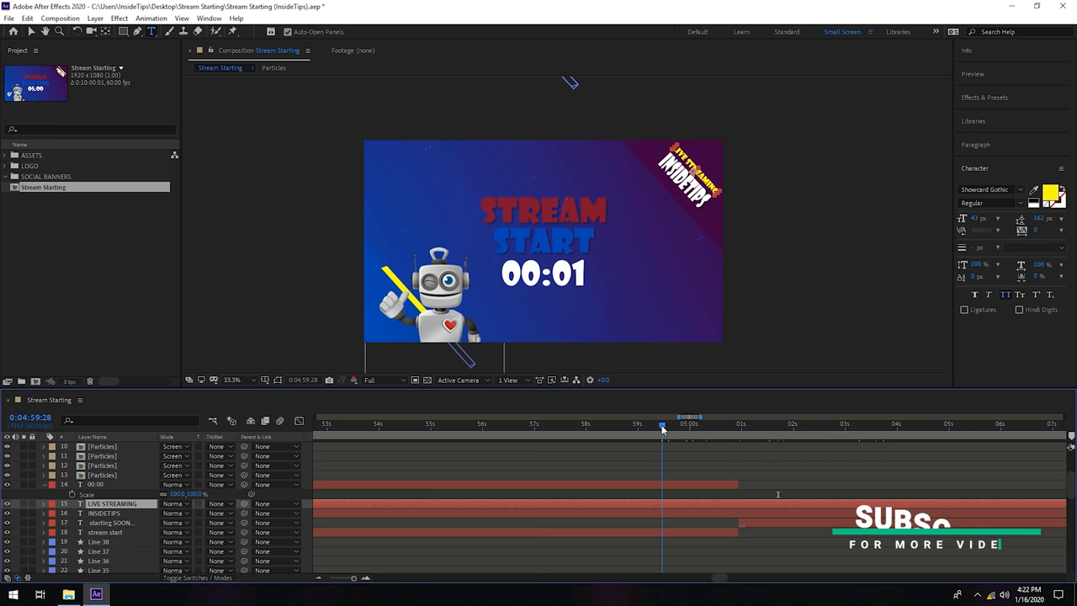
pyautogui.click(801, 424)
pyautogui.write('GAME')
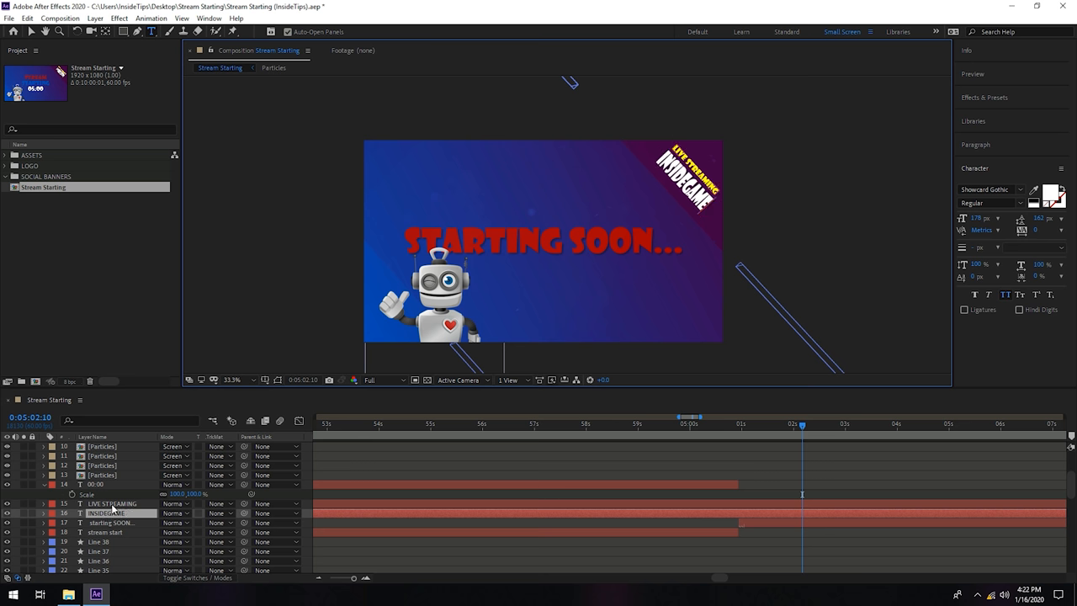
pyautogui.click(111, 503)
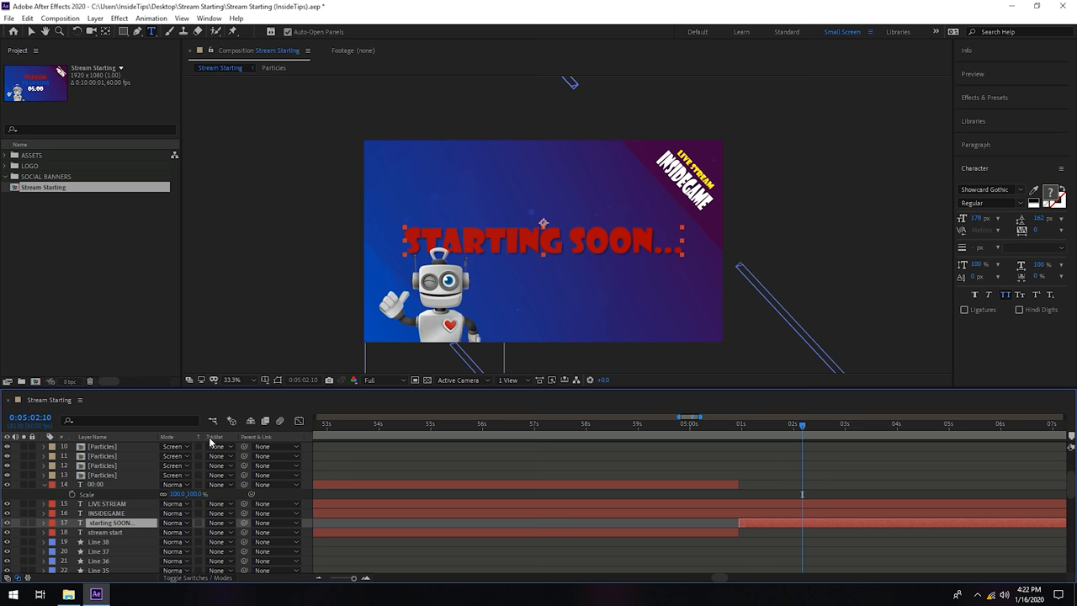
pyautogui.scroll(3)
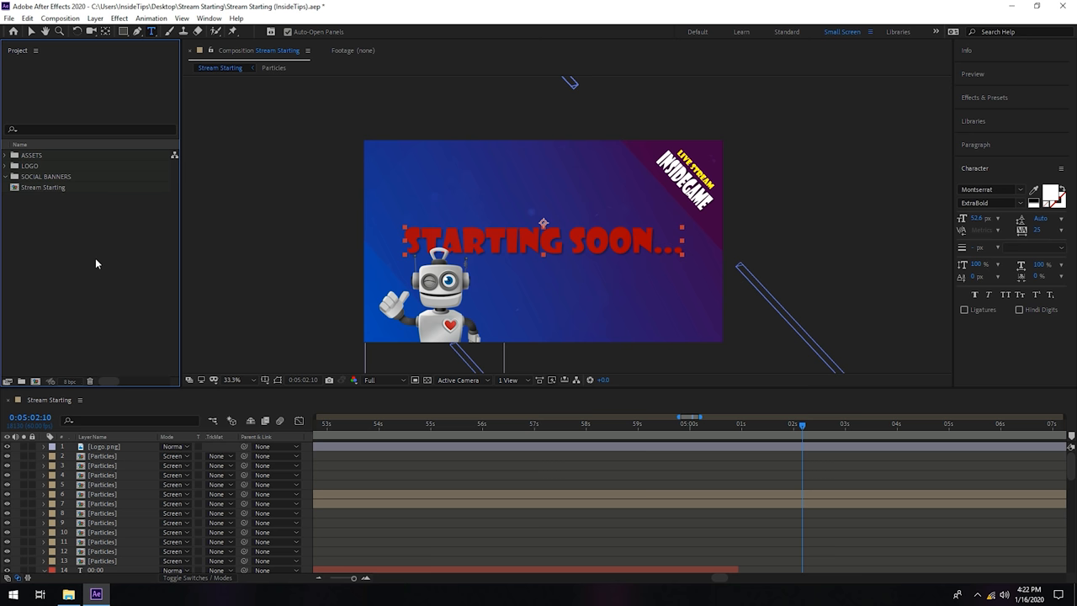
# Add the Stream Starting composition to the render queue.
pyautogui.click(43, 187)
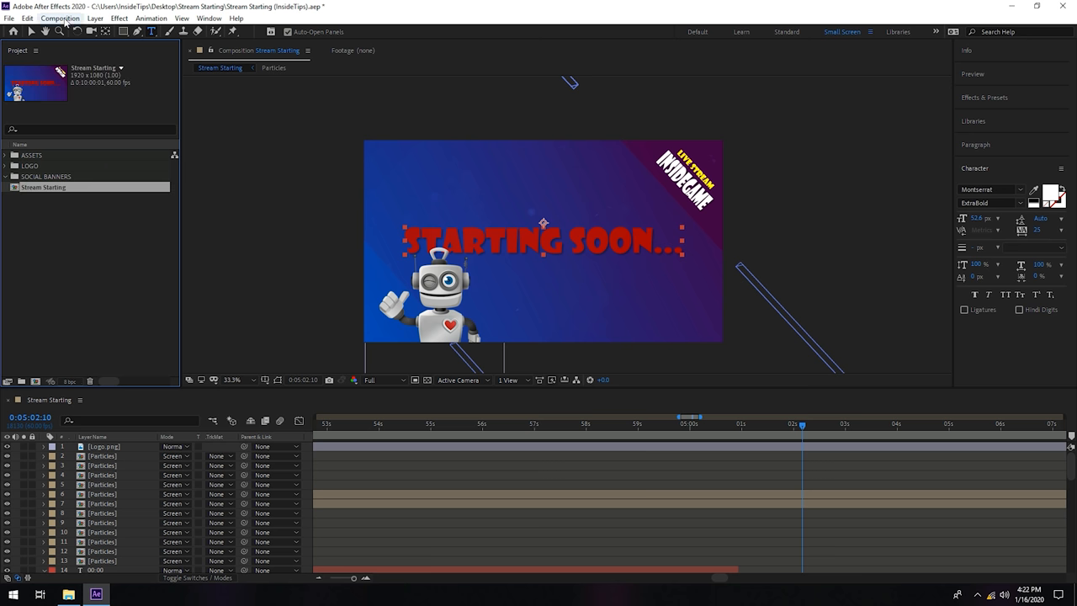
pyautogui.click(61, 17)
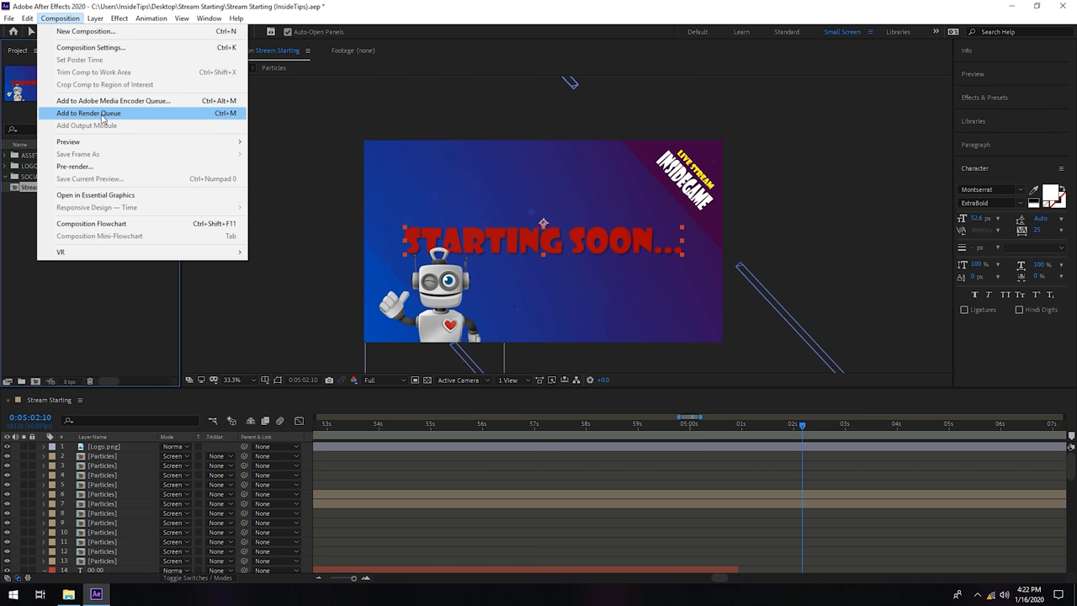
pyautogui.click(87, 113)
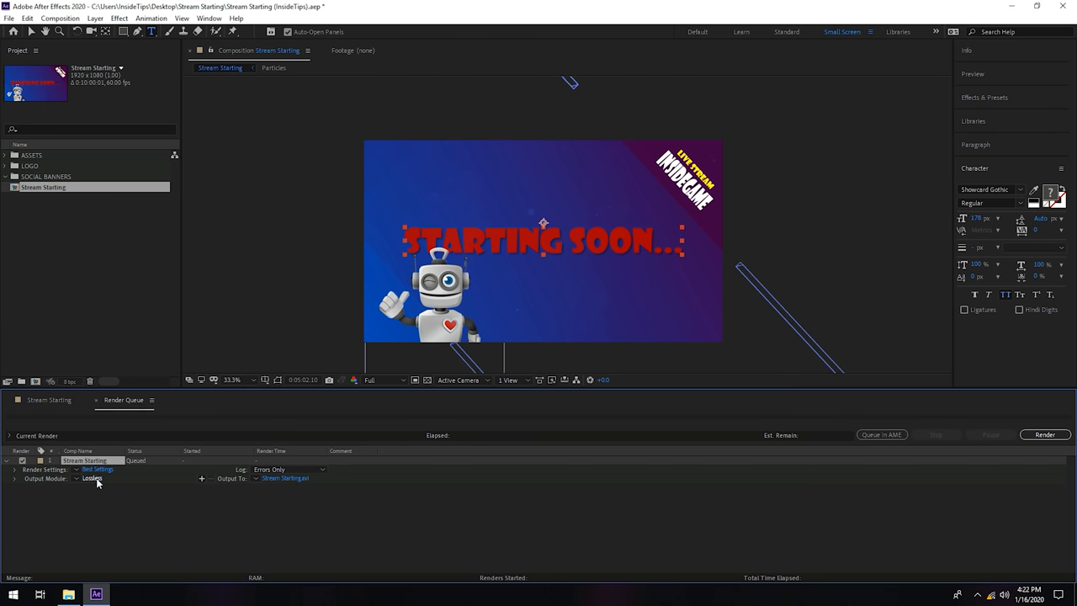
# Set the output module to QuickTime format with RGB channels and confirm.
pyautogui.click(91, 478)
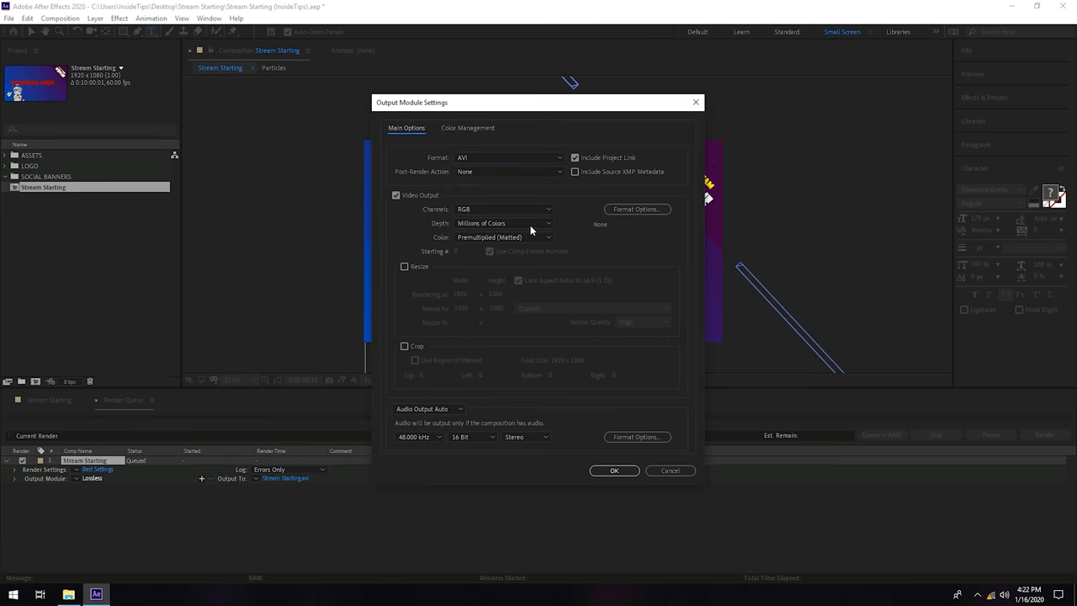
pyautogui.click(508, 158)
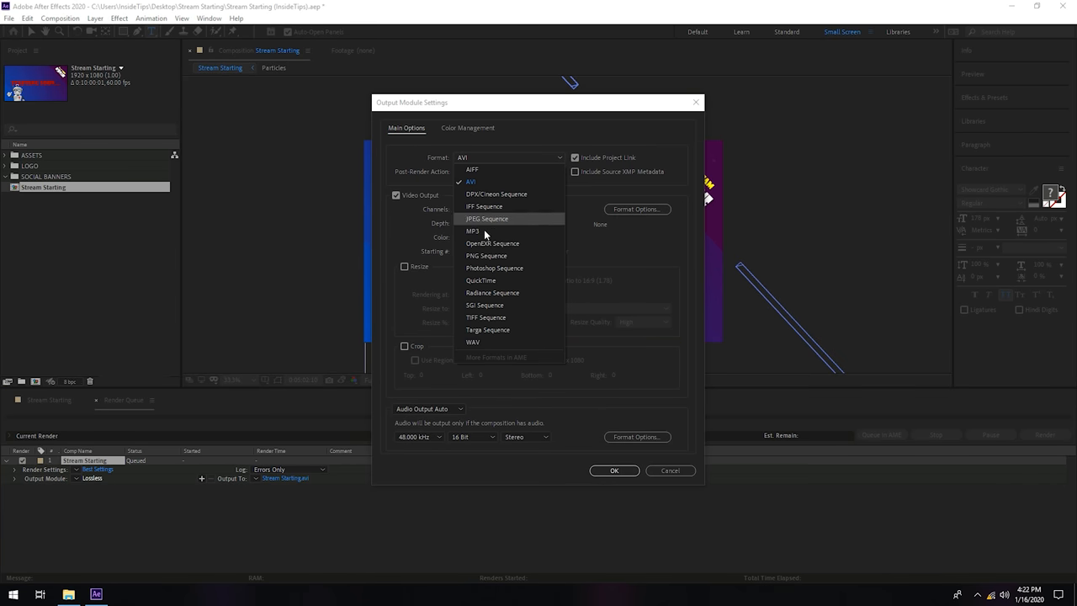
pyautogui.click(482, 280)
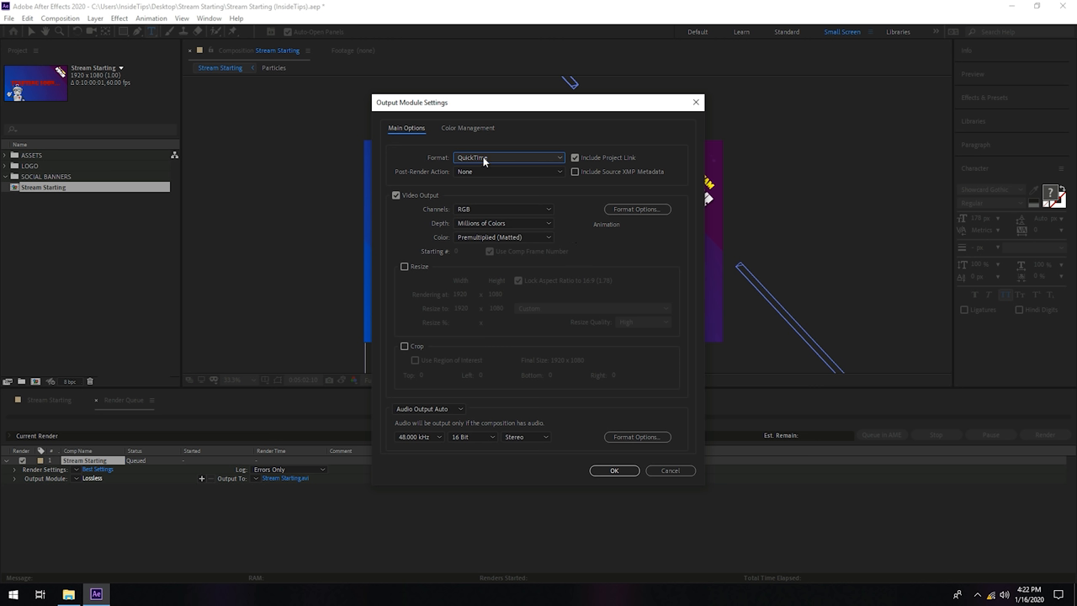
pyautogui.moveTo(579, 216)
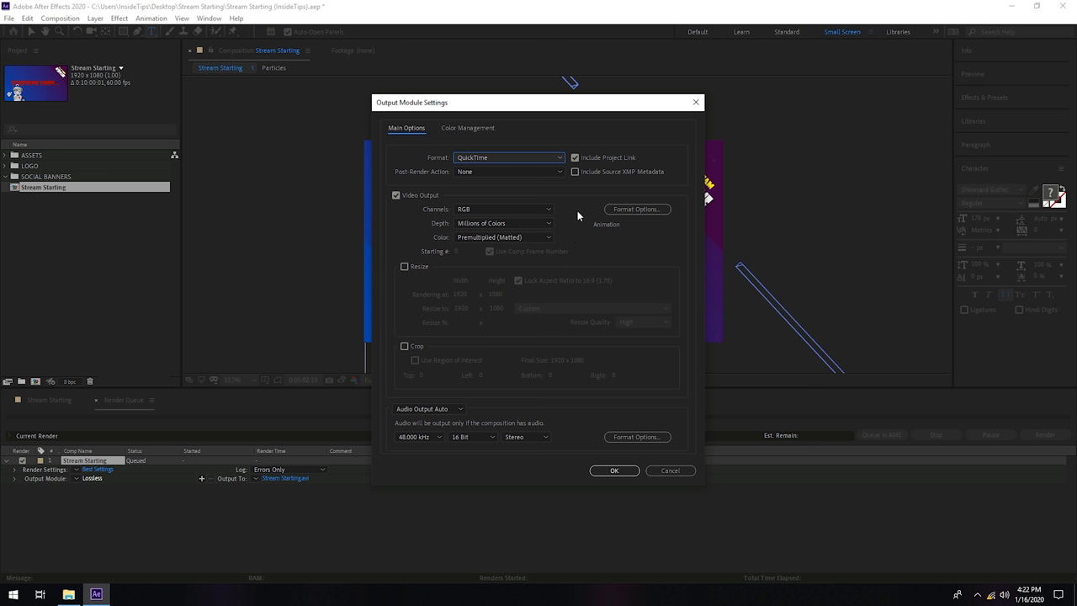
pyautogui.moveTo(545, 106)
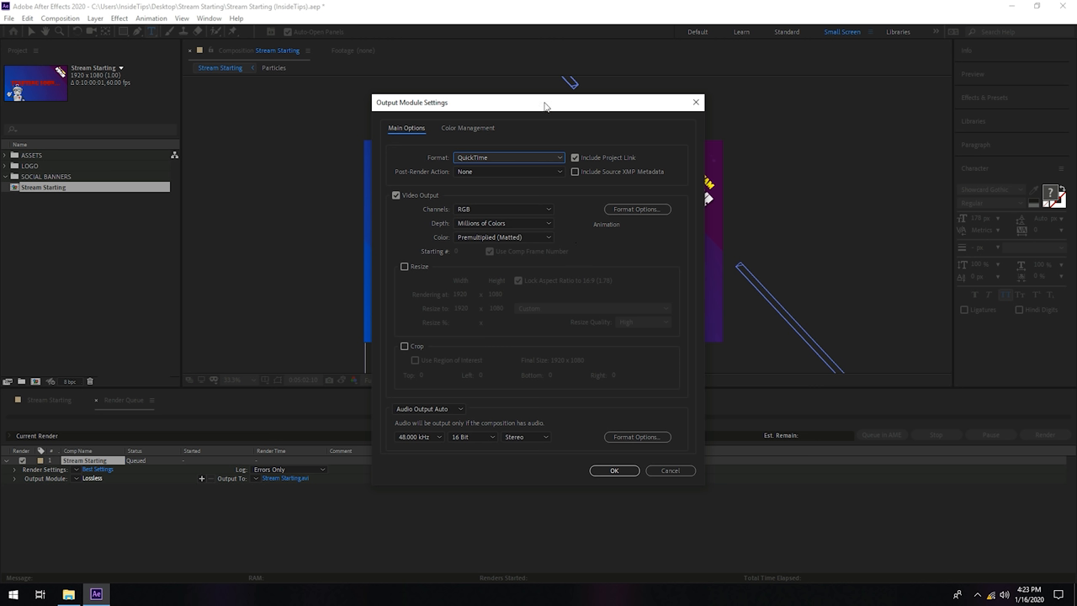
pyautogui.moveTo(545, 103); pyautogui.dragTo(236, 94)
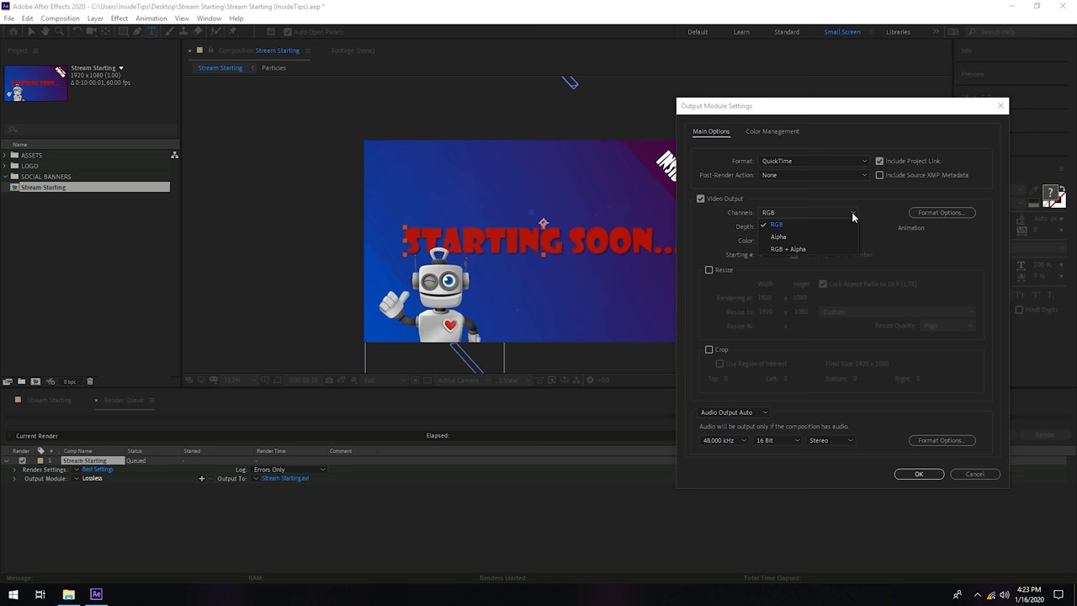
pyautogui.moveTo(856, 217)
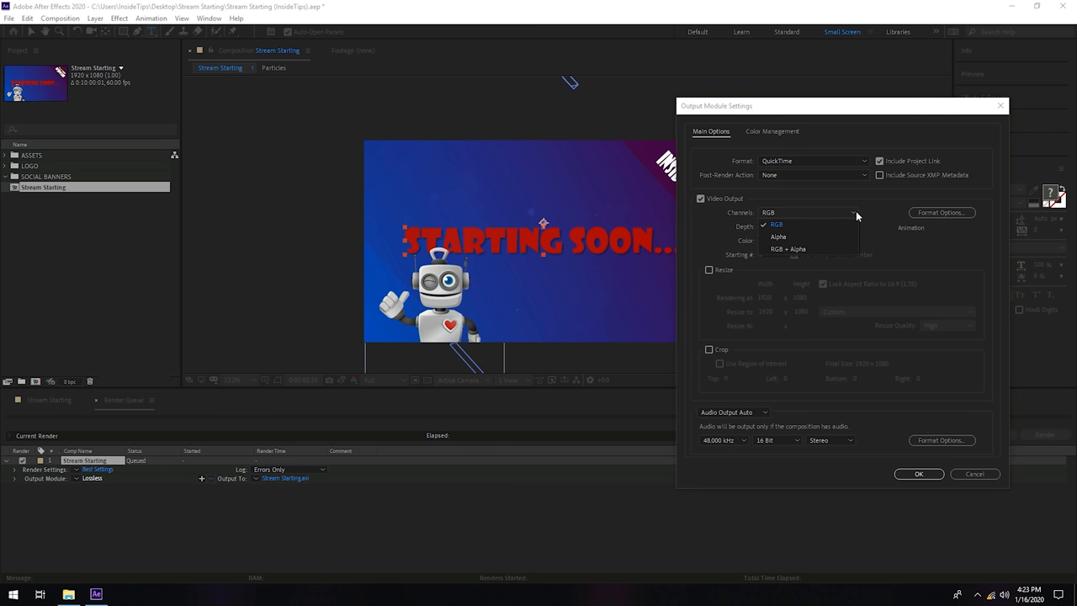
pyautogui.click(776, 225)
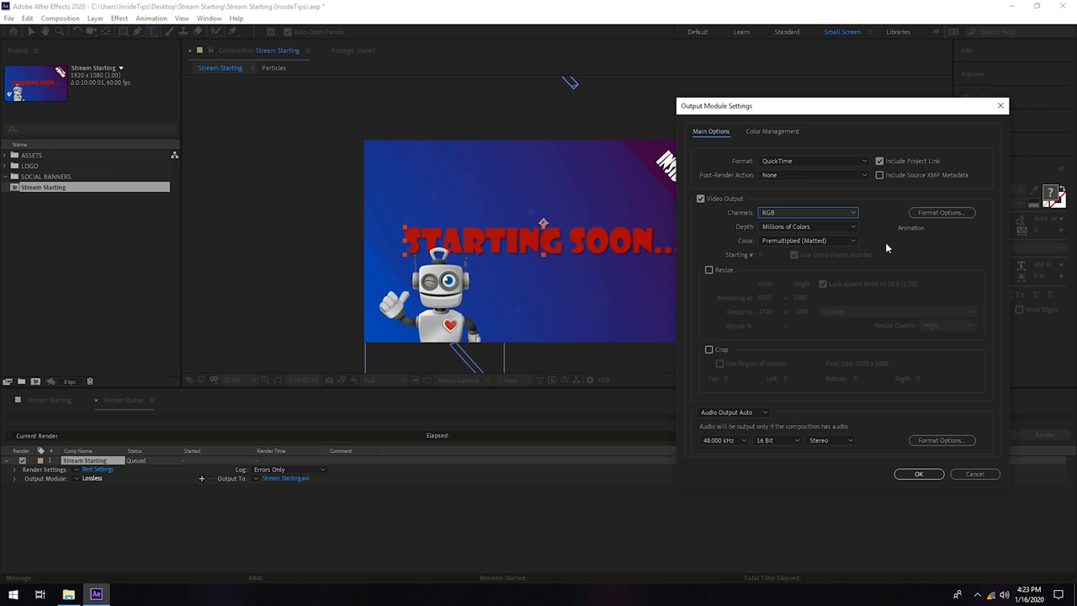
pyautogui.moveTo(603, 192)
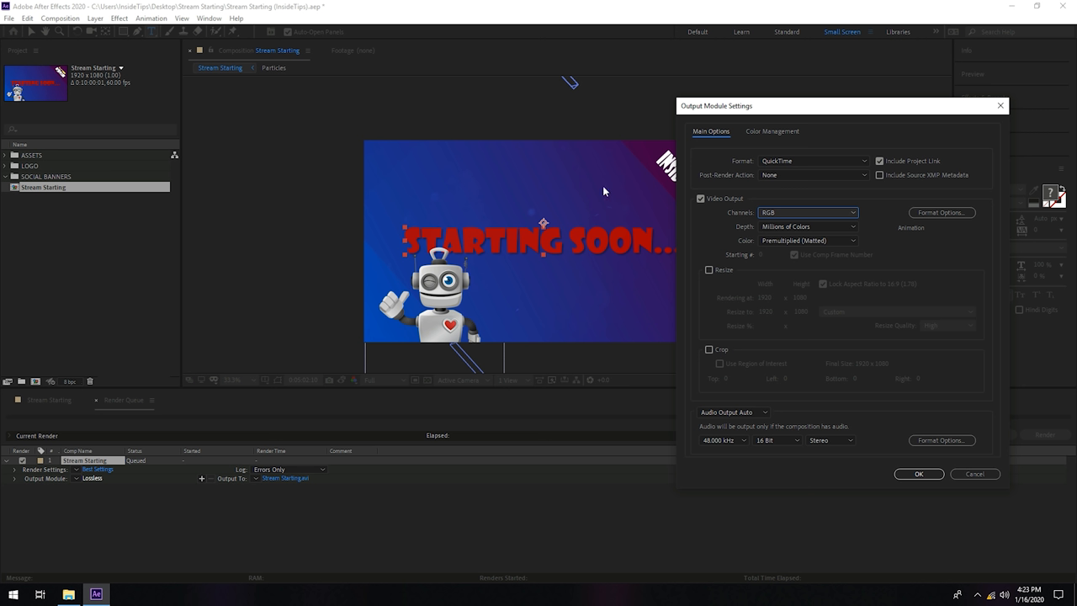
pyautogui.moveTo(510, 289)
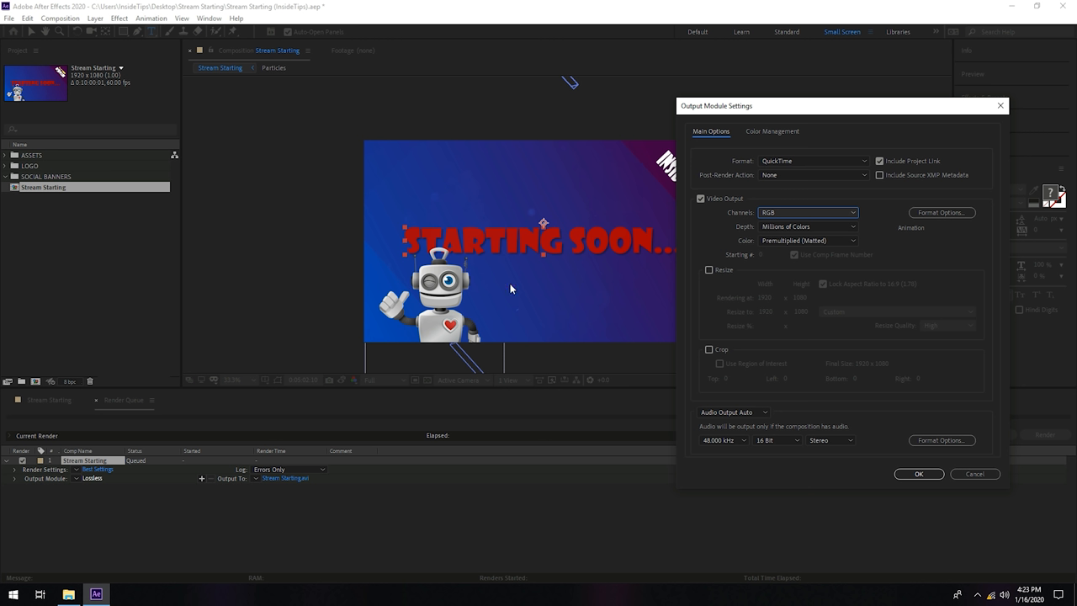
pyautogui.moveTo(759, 216)
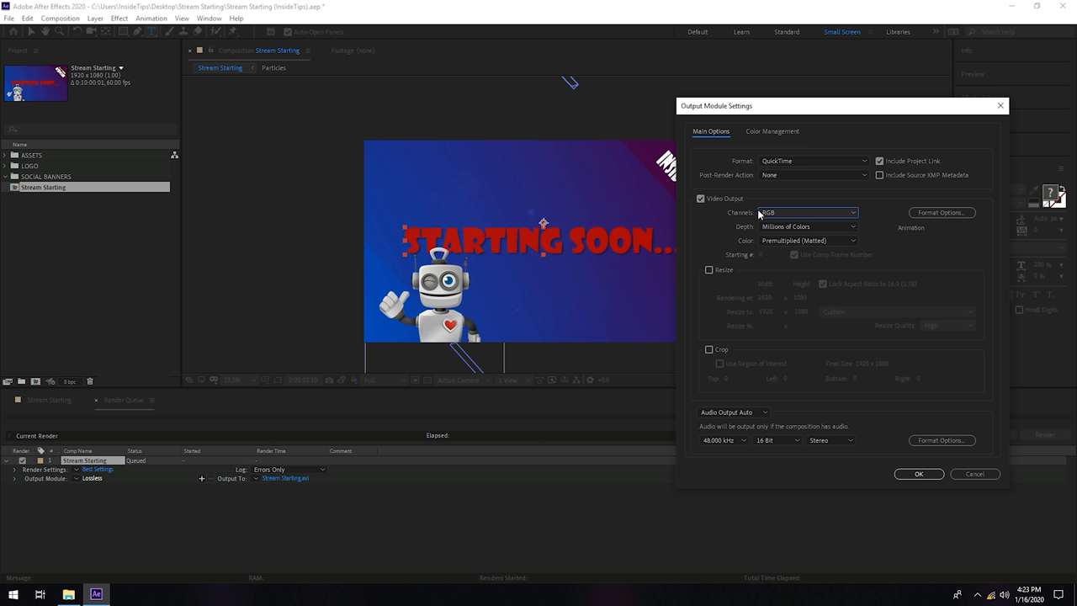
pyautogui.moveTo(790, 212)
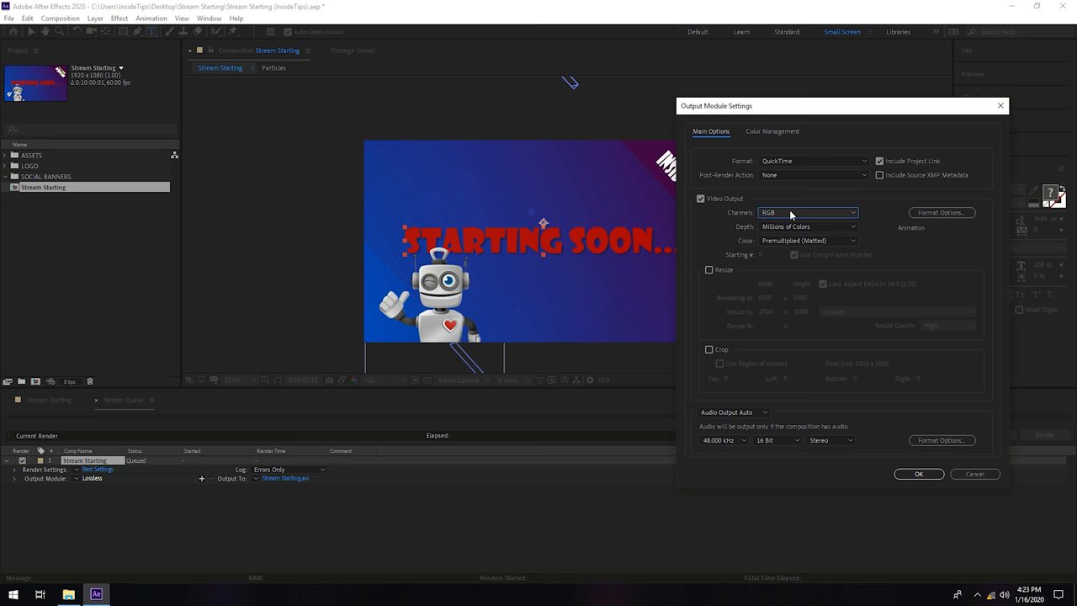
pyautogui.click(808, 212)
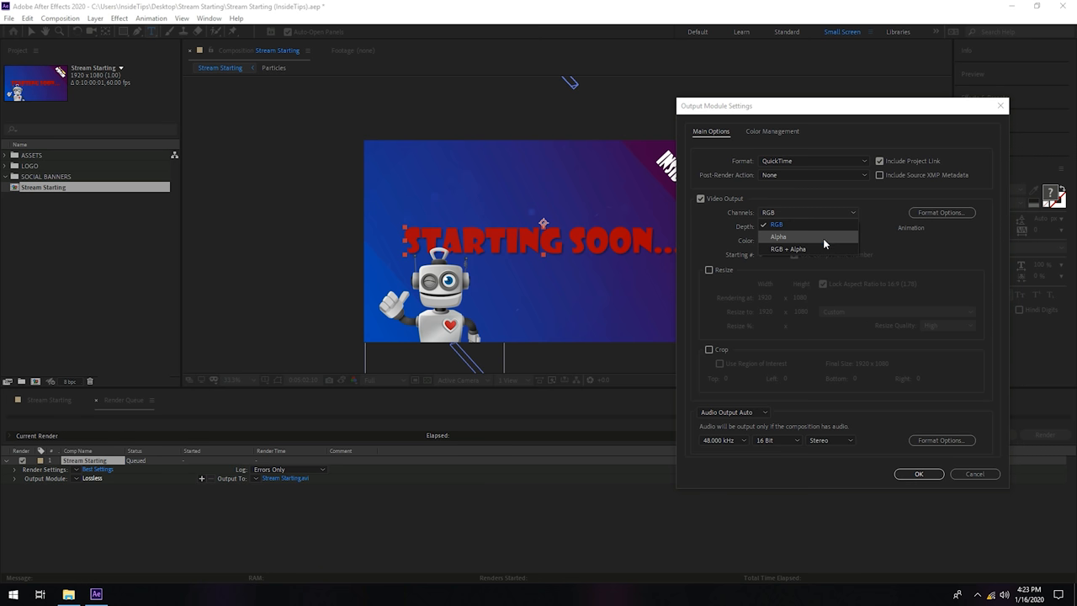
pyautogui.click(777, 224)
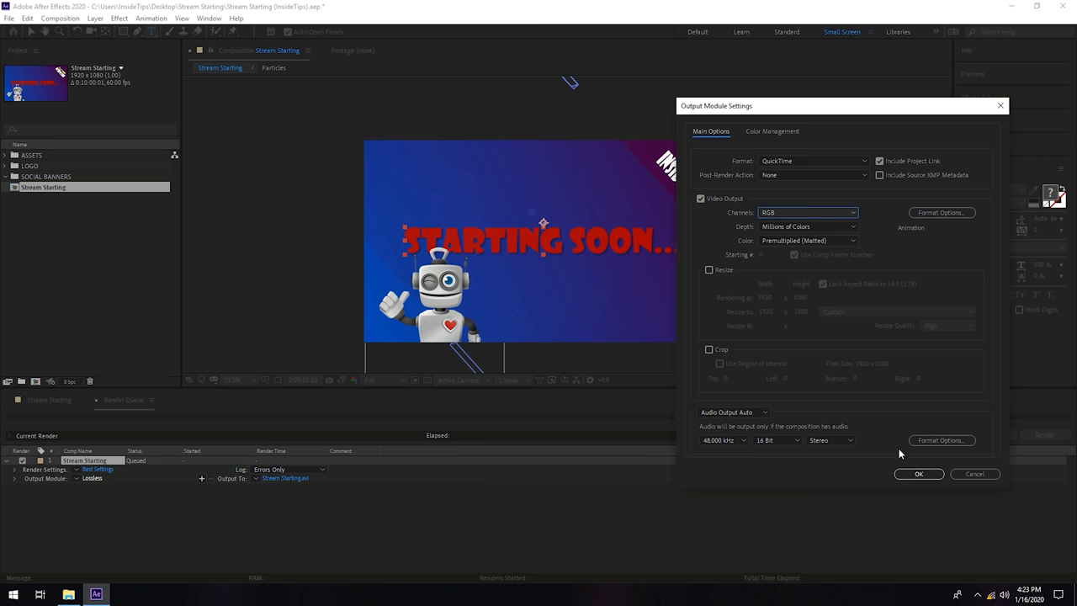
pyautogui.click(919, 474)
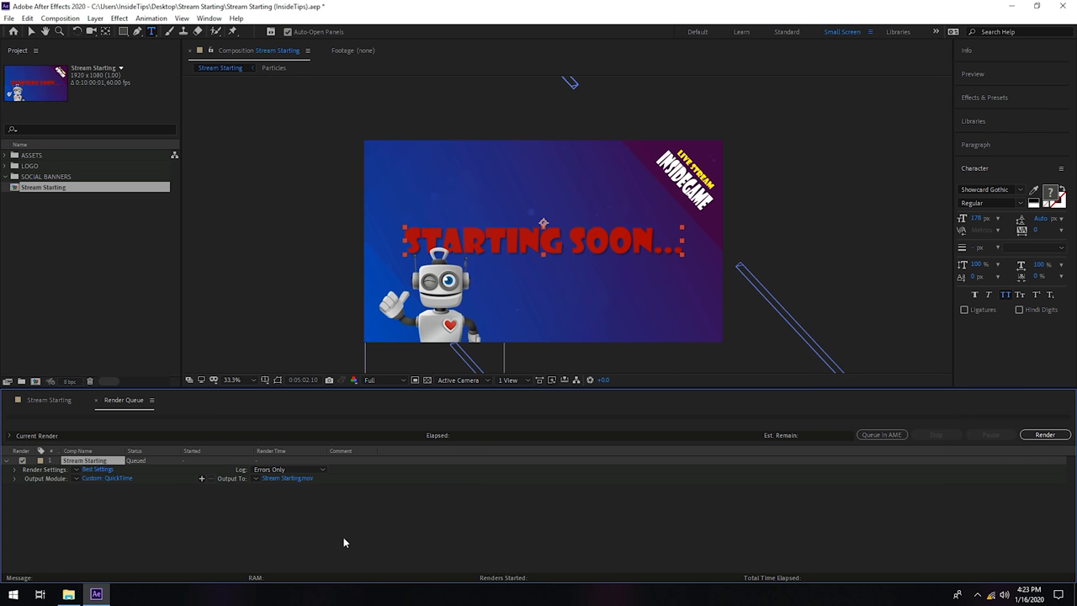
# Review the Render Settings and leave them unchanged.
pyautogui.click(97, 468)
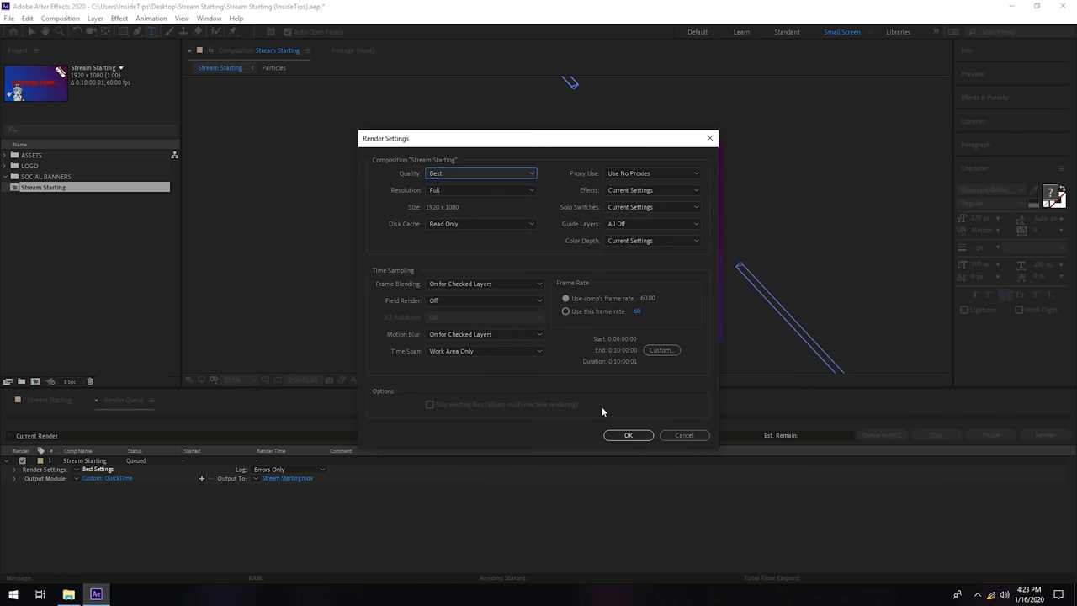
pyautogui.click(628, 434)
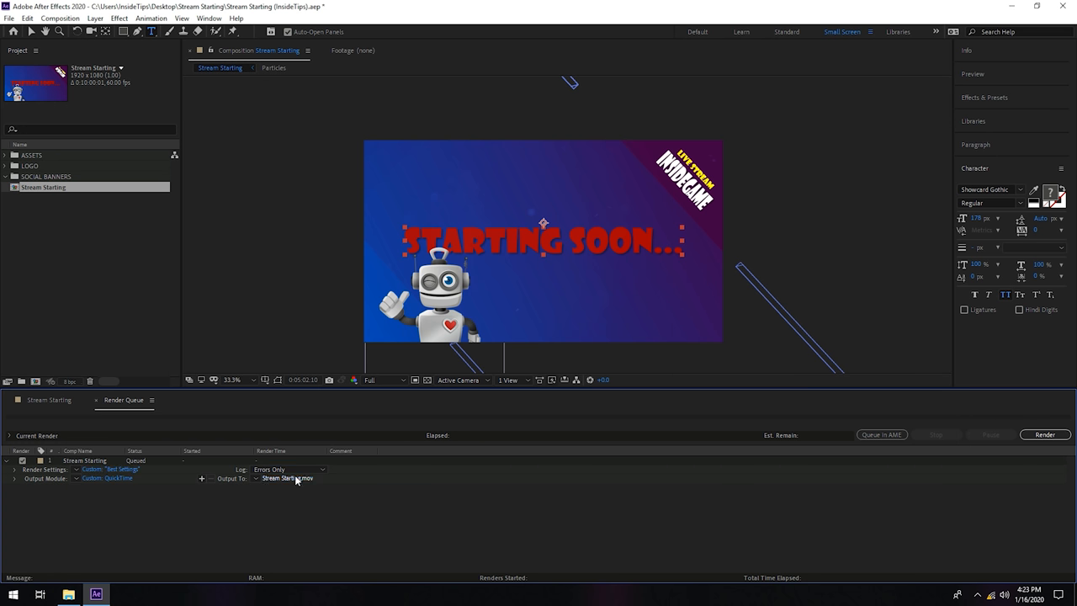
# Set the output file to 'Stream Starting InsideGame' and save the location.
pyautogui.click(287, 478)
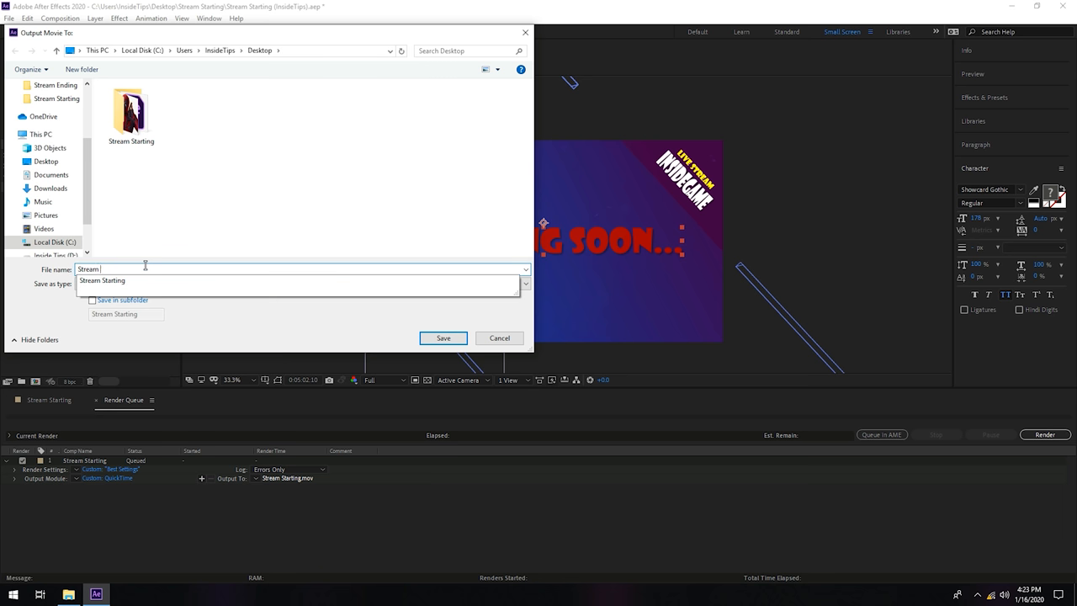
pyautogui.write('St')
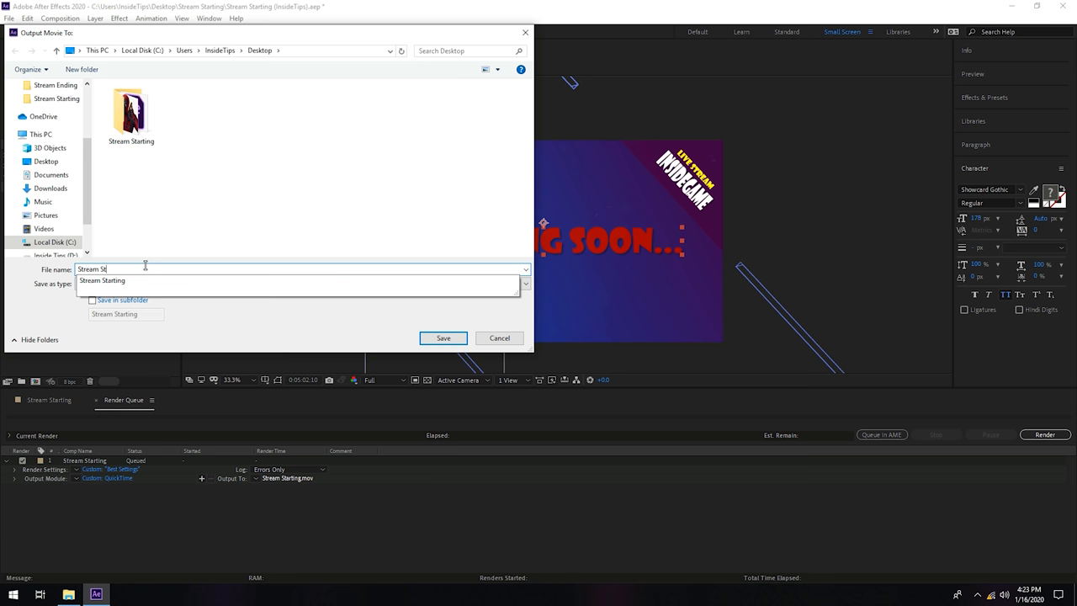
pyautogui.click(303, 283)
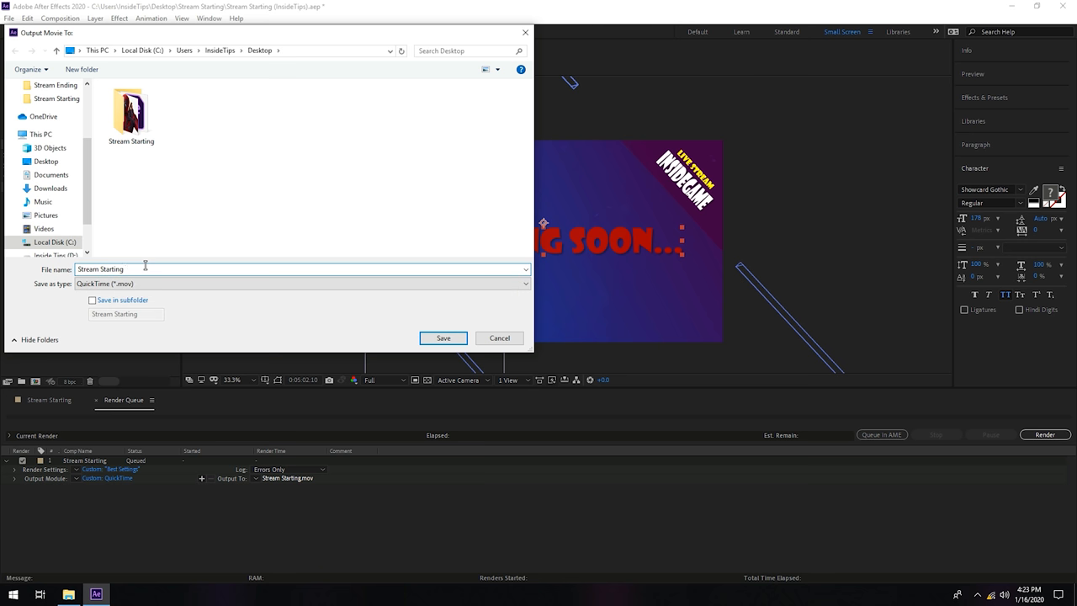
pyautogui.write('InsideGame')
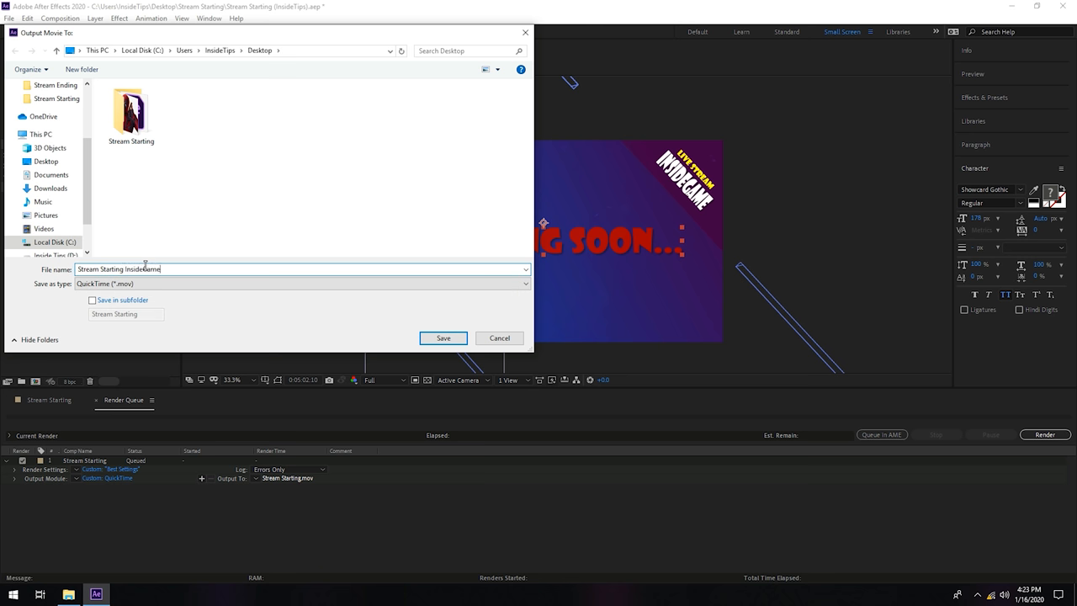
pyautogui.click(443, 336)
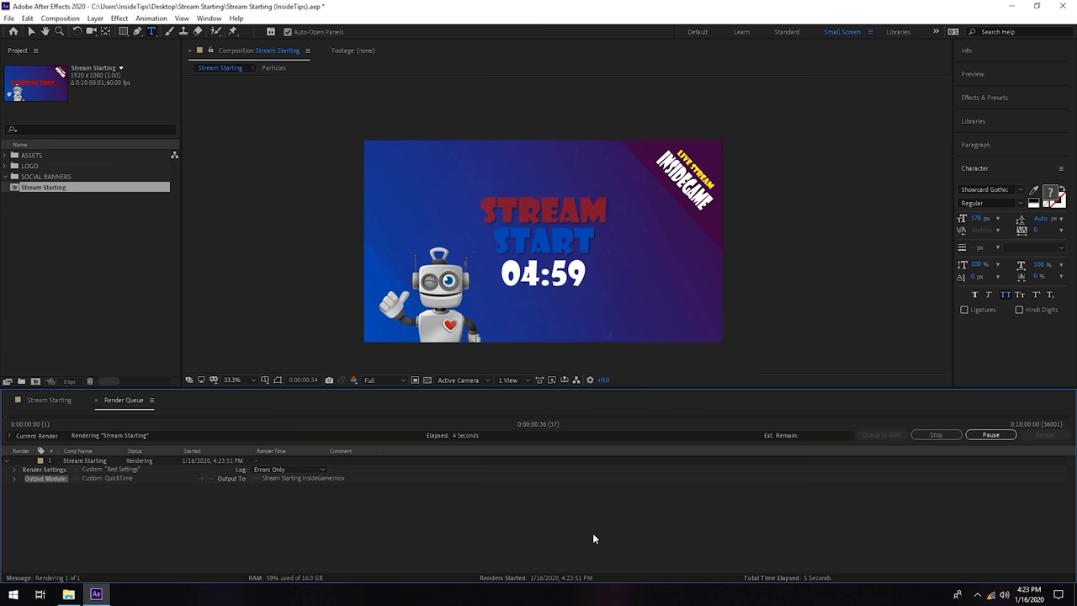
pyautogui.moveTo(647, 310)
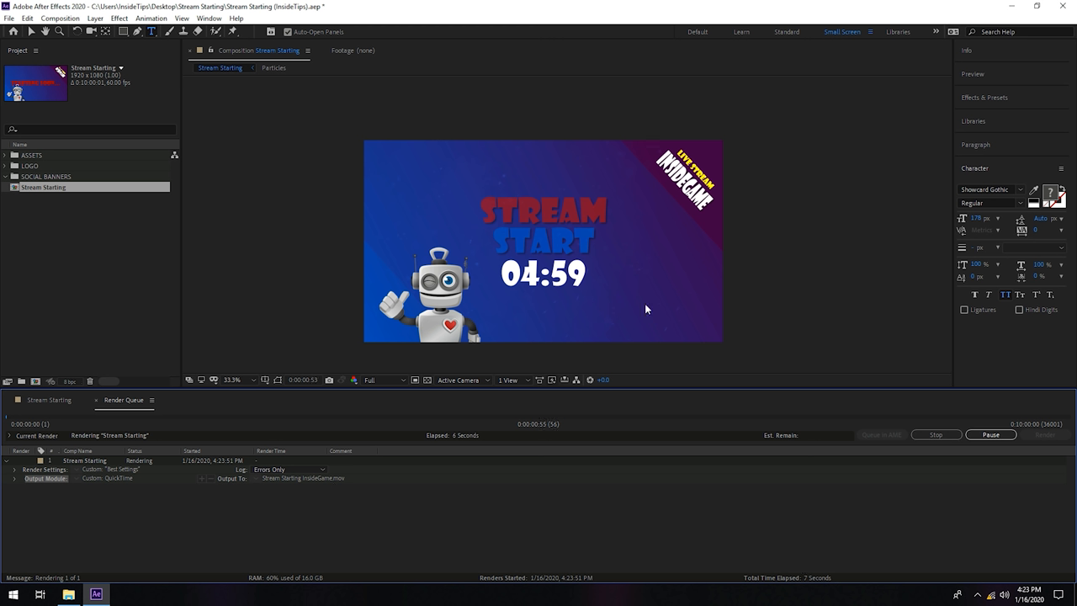